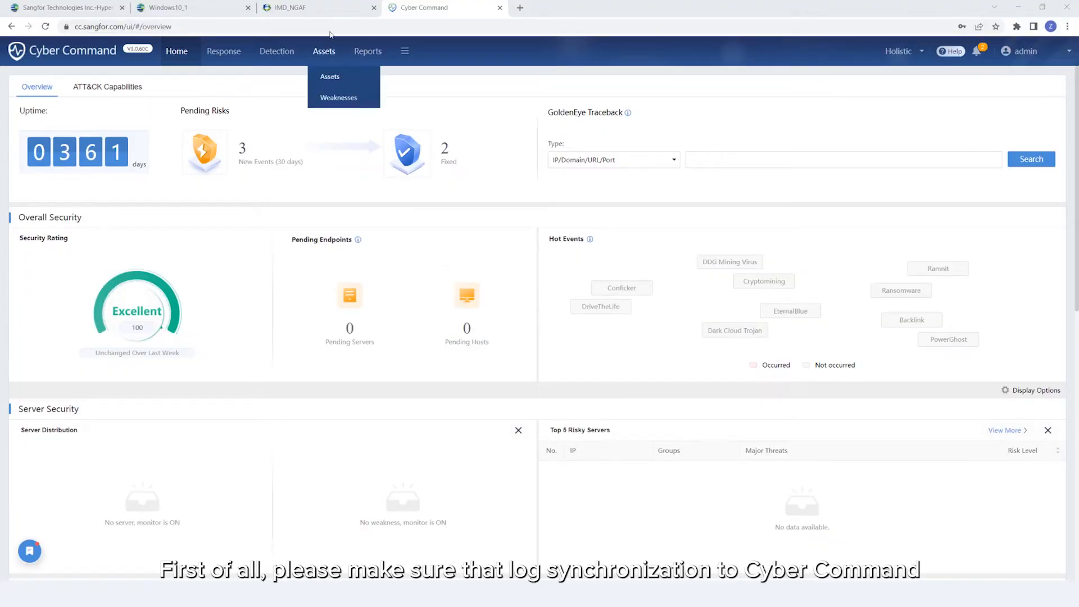
Forward NGAF security and application control logs to Cyber Command at 192.168.20.188, test the connection, and save
left_click(310, 8)
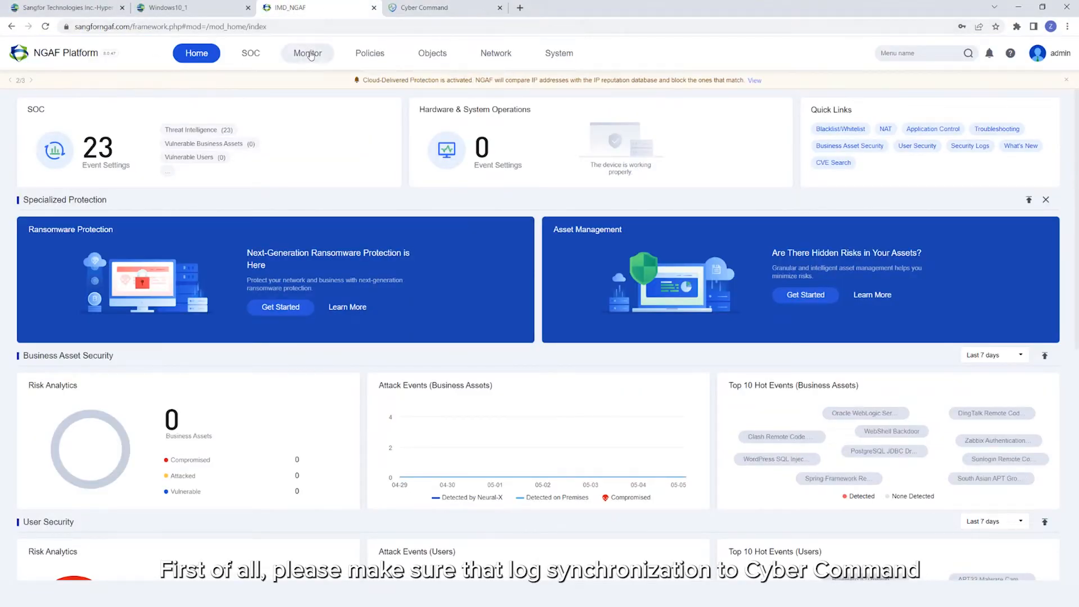
left_click(307, 53)
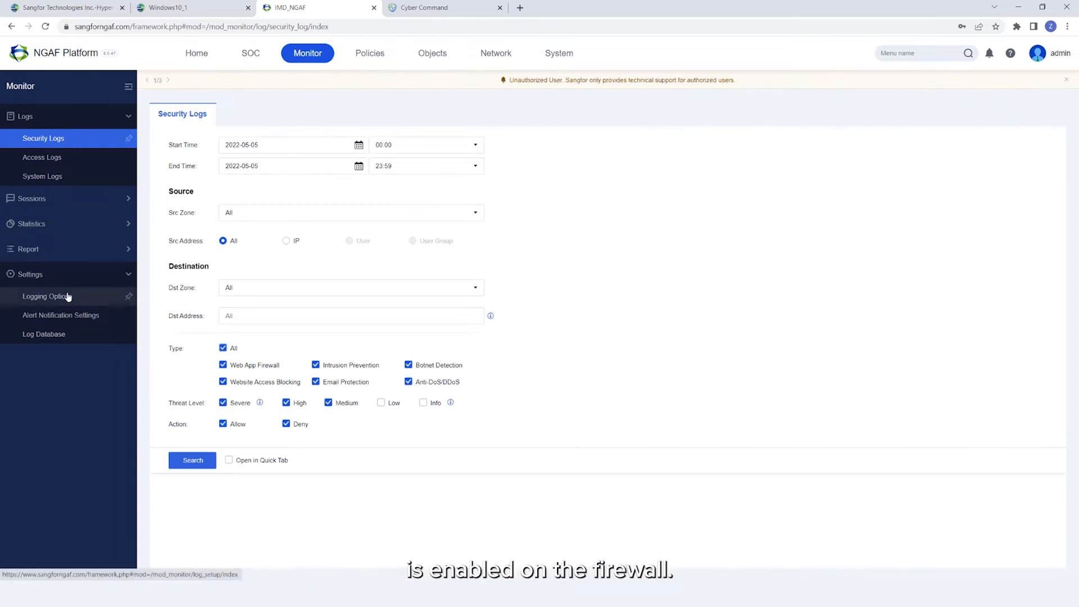
left_click(47, 296)
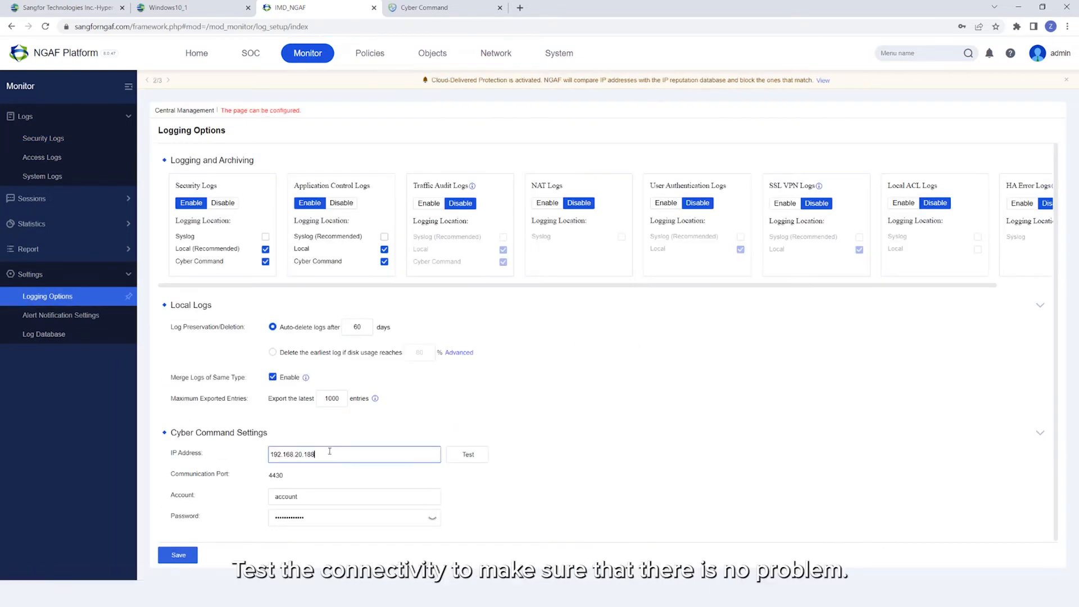
left_click(467, 454)
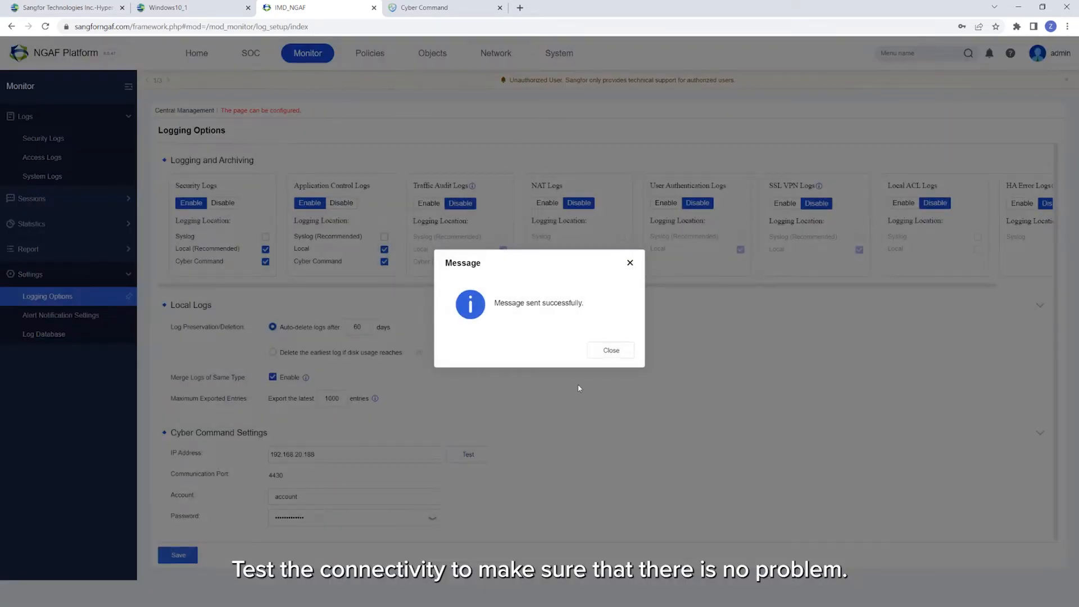
left_click(609, 350)
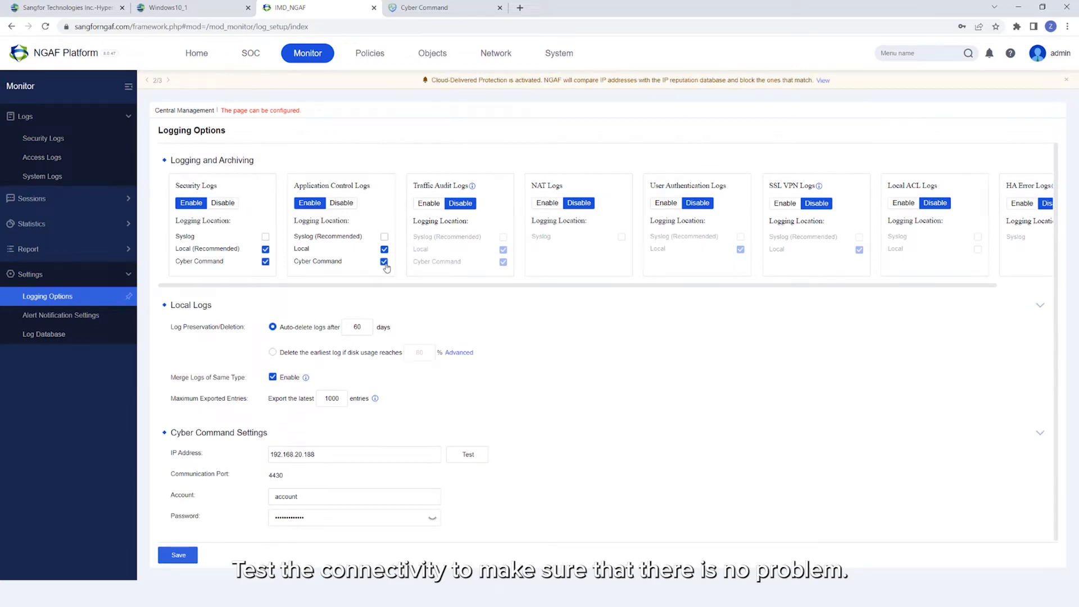
left_click(178, 555)
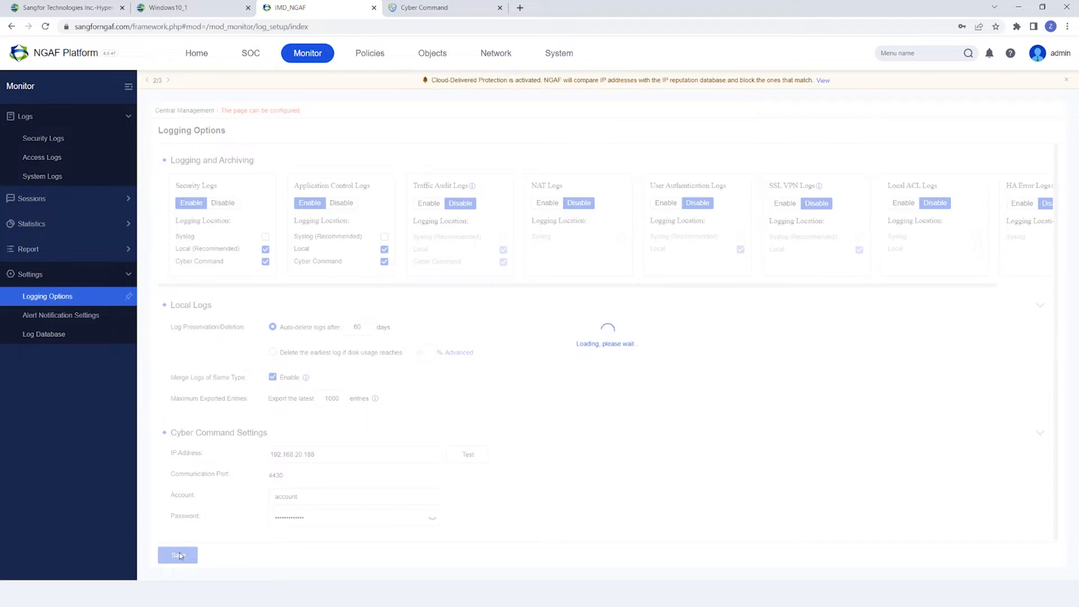
left_click(178, 554)
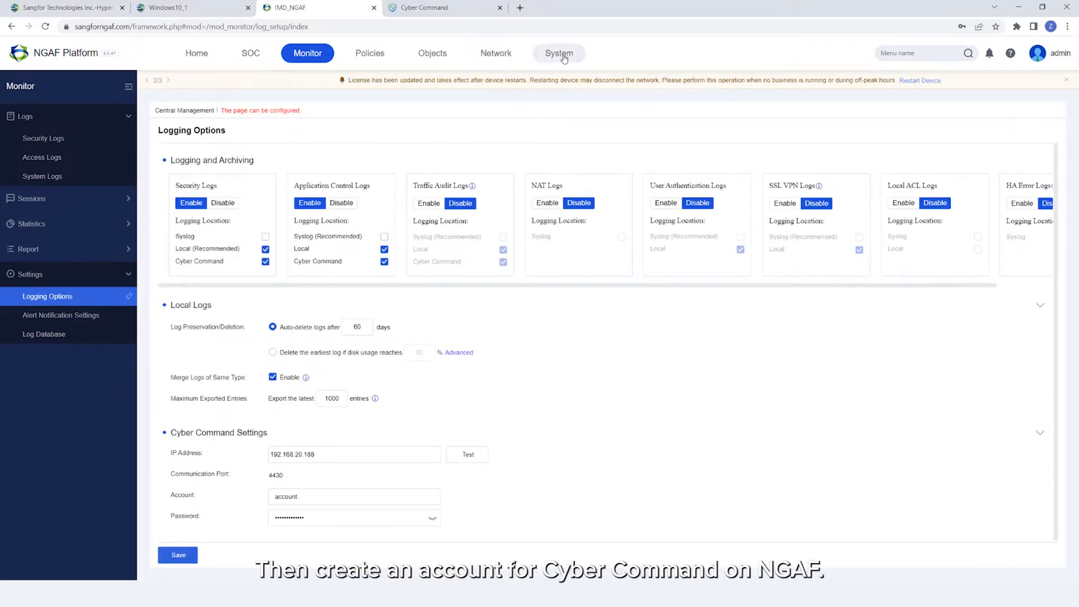
Add an ordinary NGAF admin 'account' with password 'password' and Web UI/Web API access, then return to Cyber Command
left_click(558, 53)
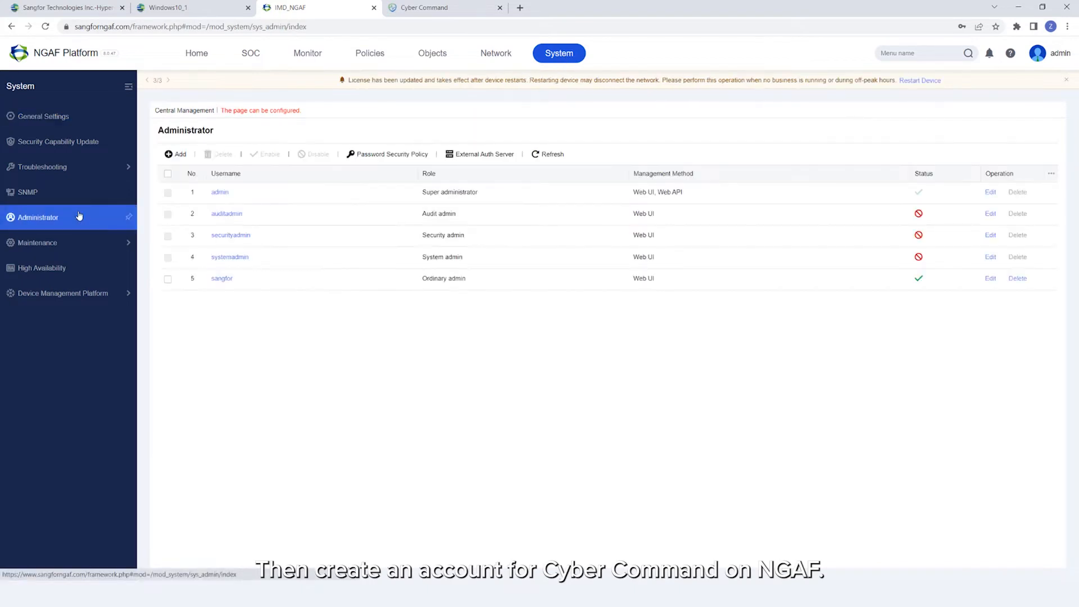
left_click(176, 154)
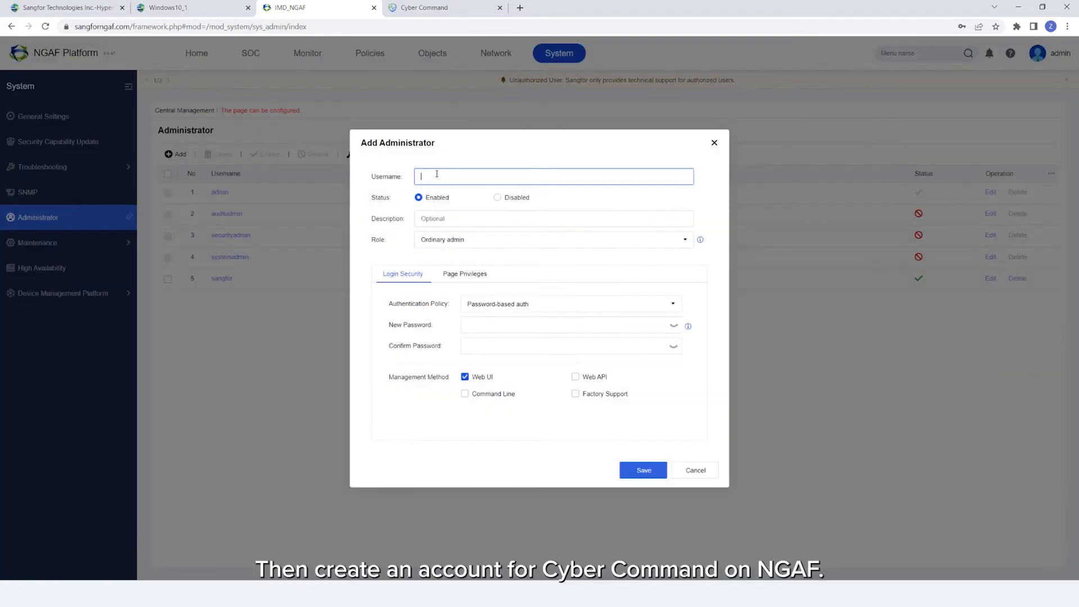
type("account")
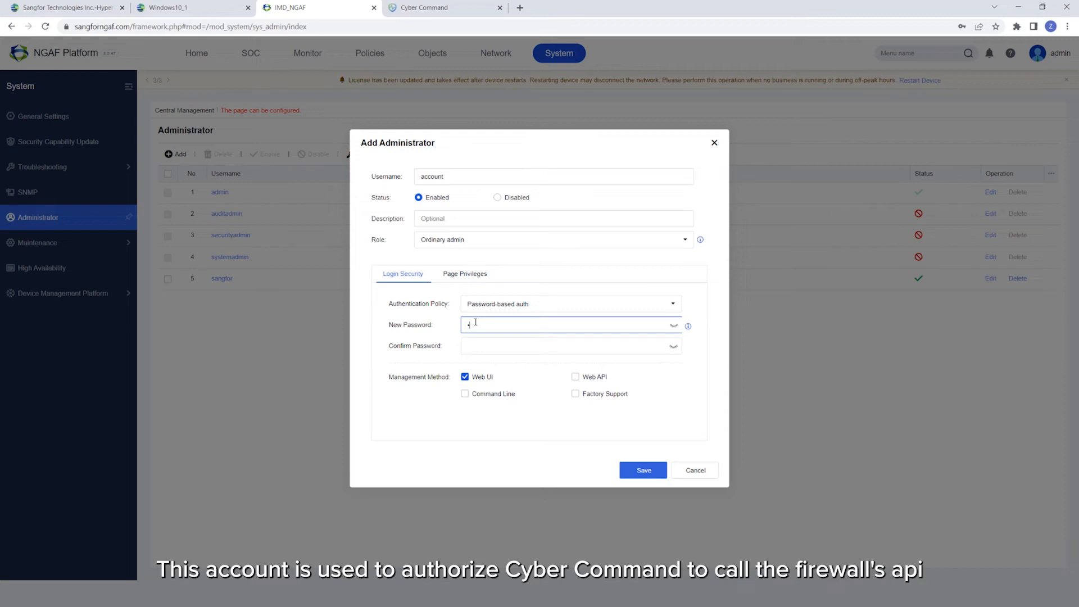
type("password")
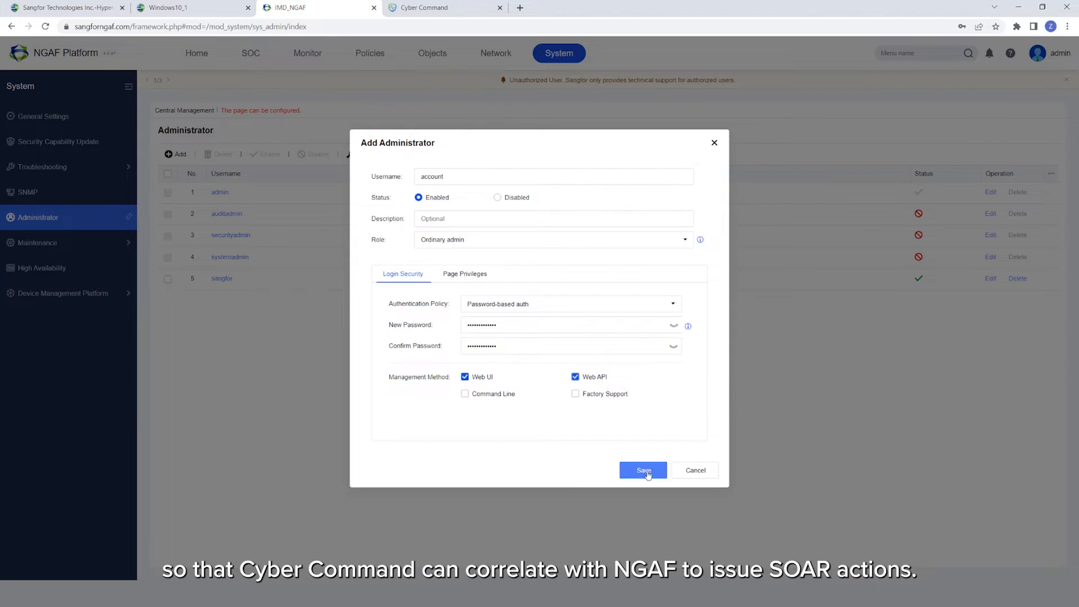
left_click(644, 470)
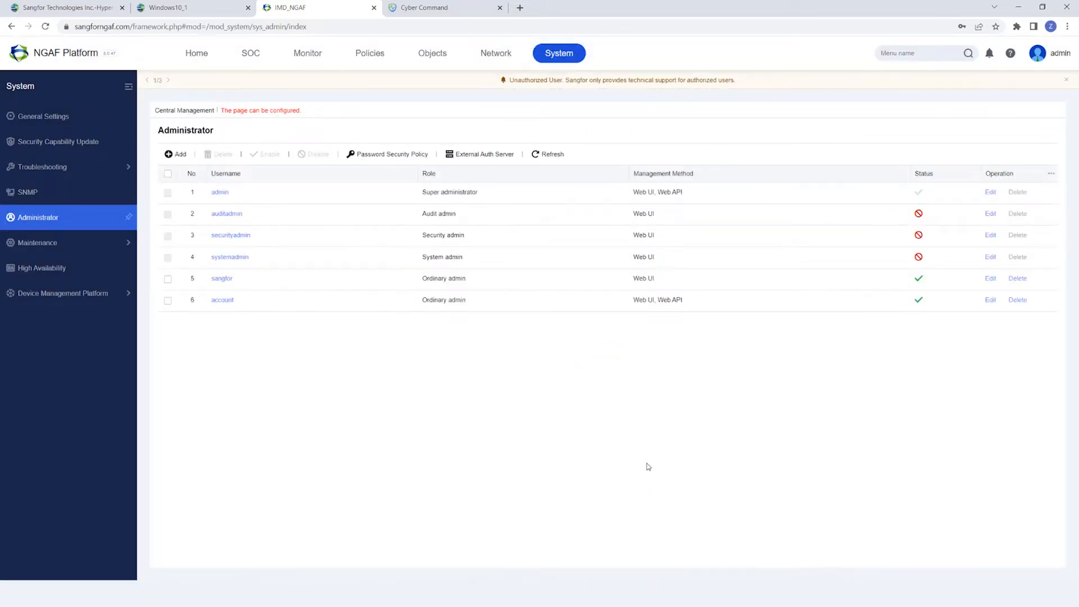
left_click(167, 80)
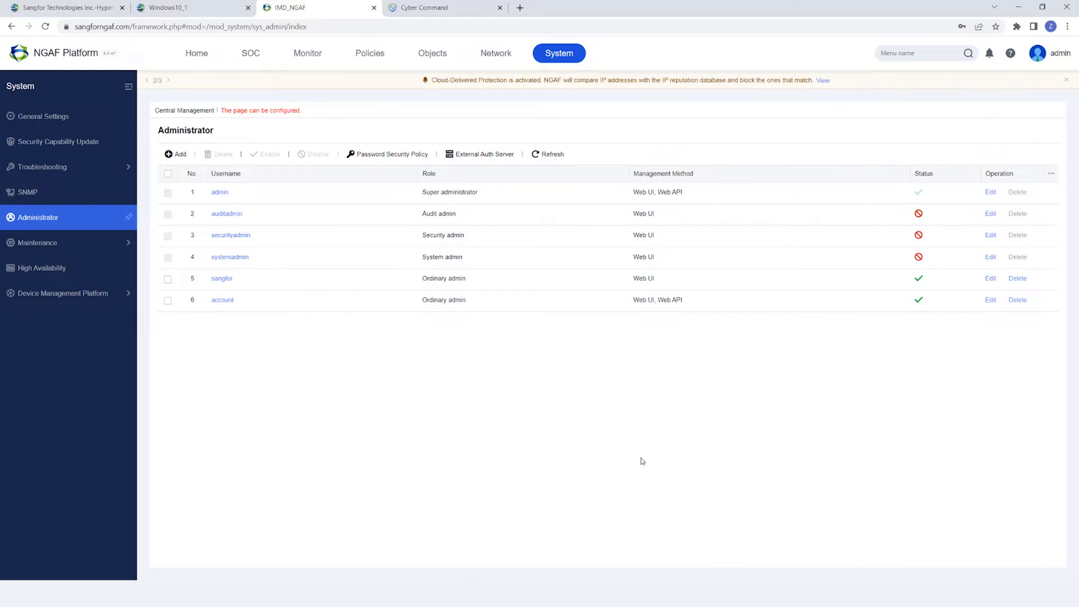
left_click(424, 7)
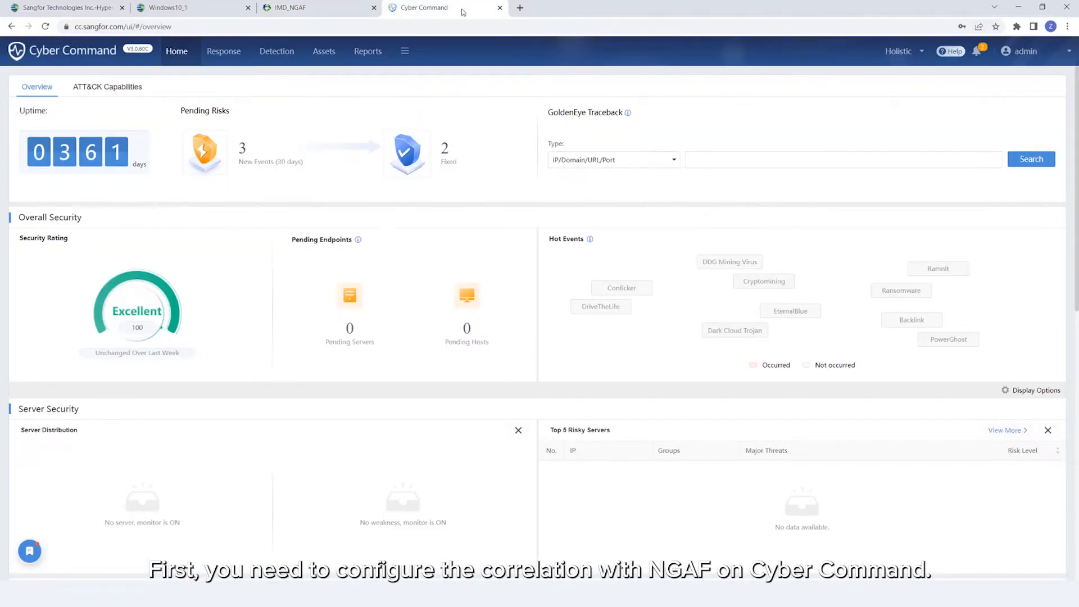
Reach the Cyber Command System area showing the sensor devices list from the admin menu
left_click(1022, 50)
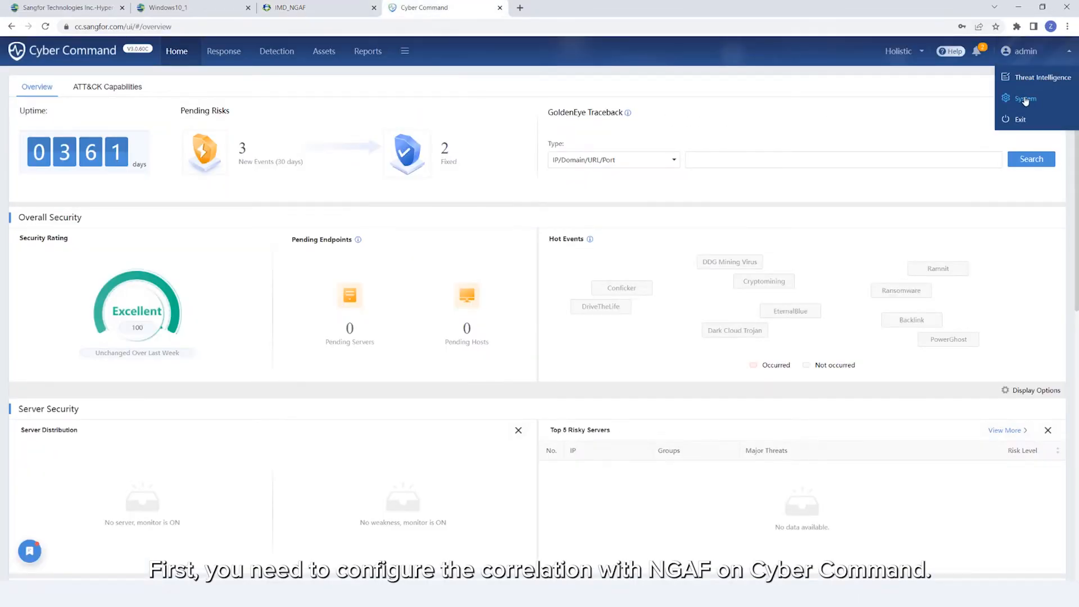
left_click(1026, 99)
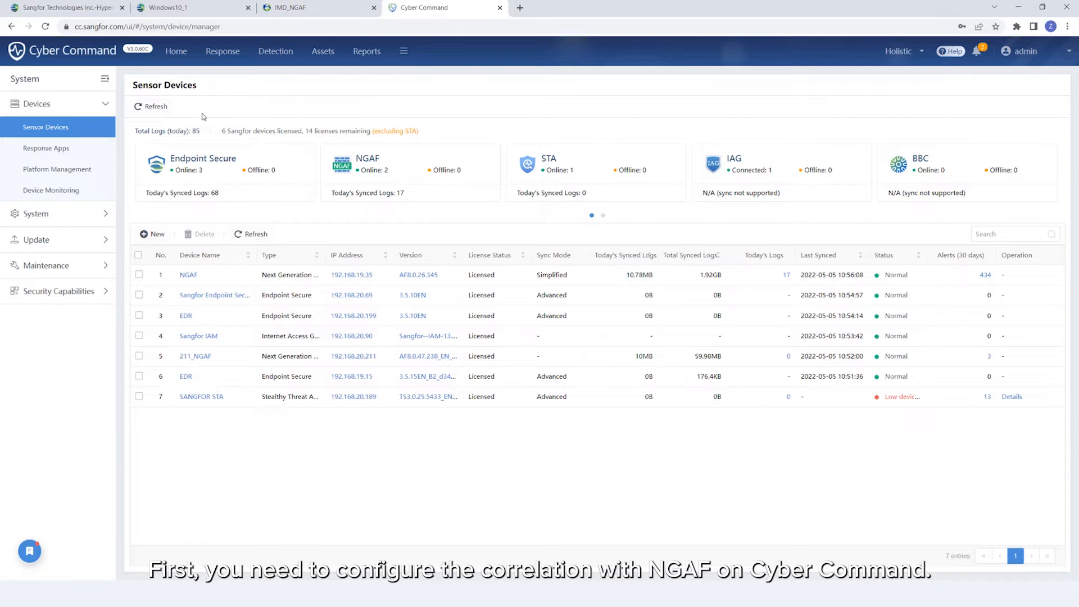
Confirm the Sangfor NGAF response app's NGAF57 resource at 192.168.20.57 with the 'account' login, then go to Response
left_click(46, 149)
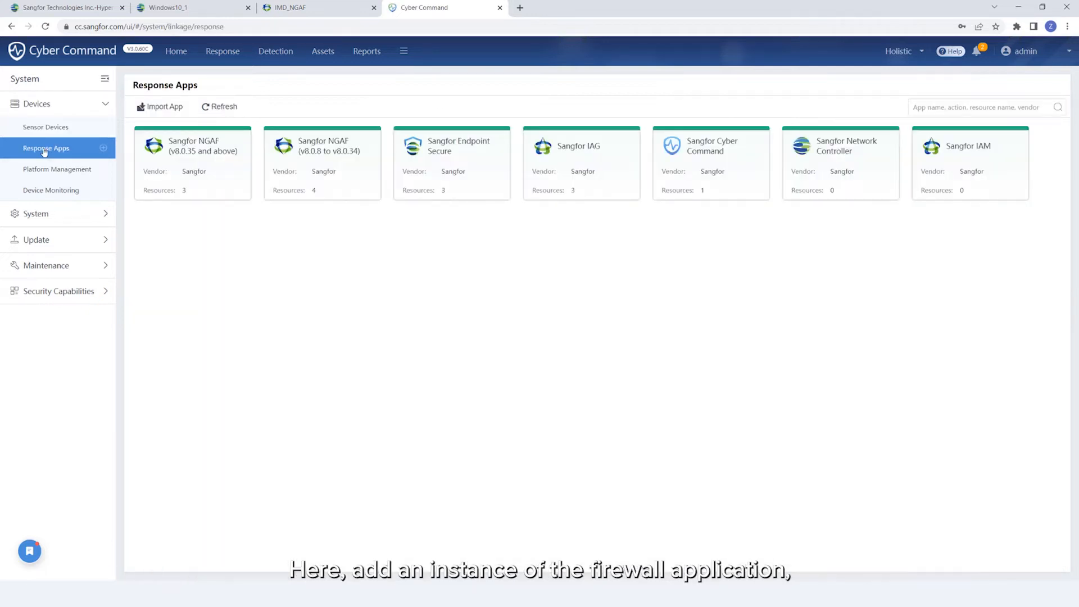
left_click(192, 162)
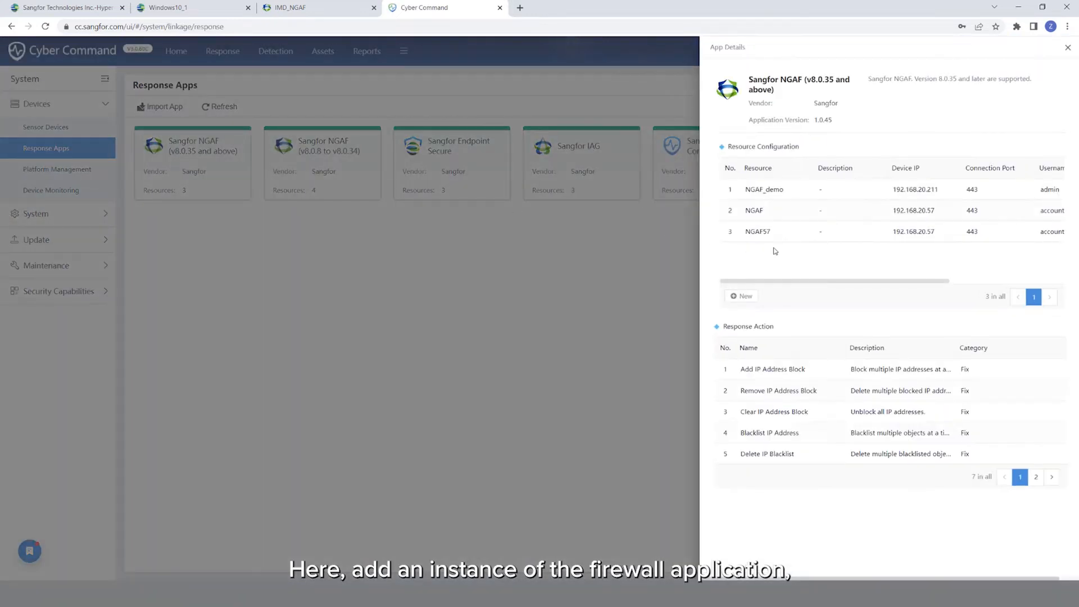
left_click(1005, 232)
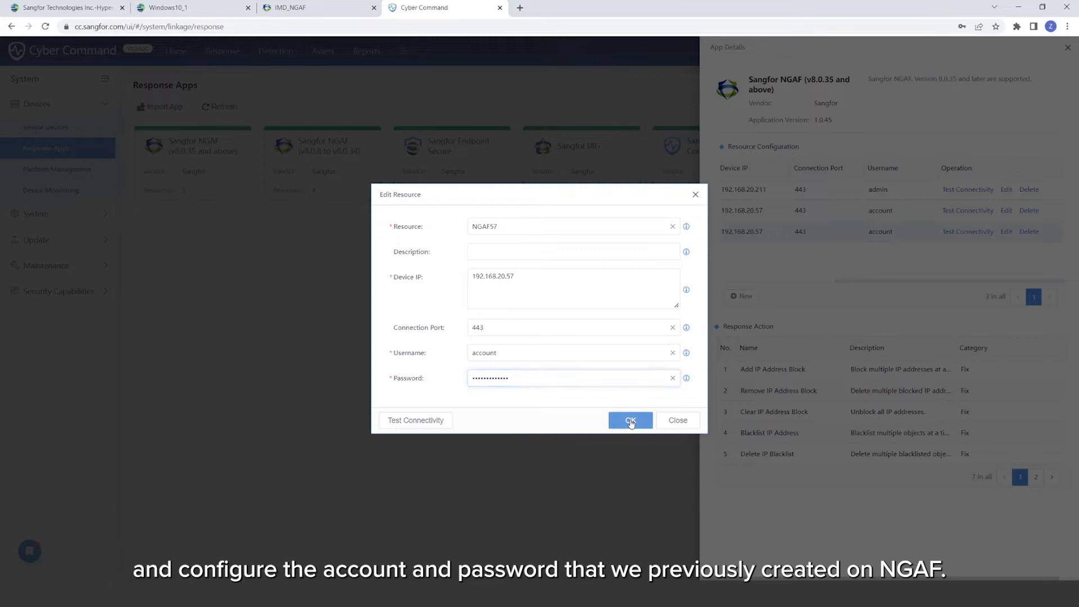
left_click(629, 421)
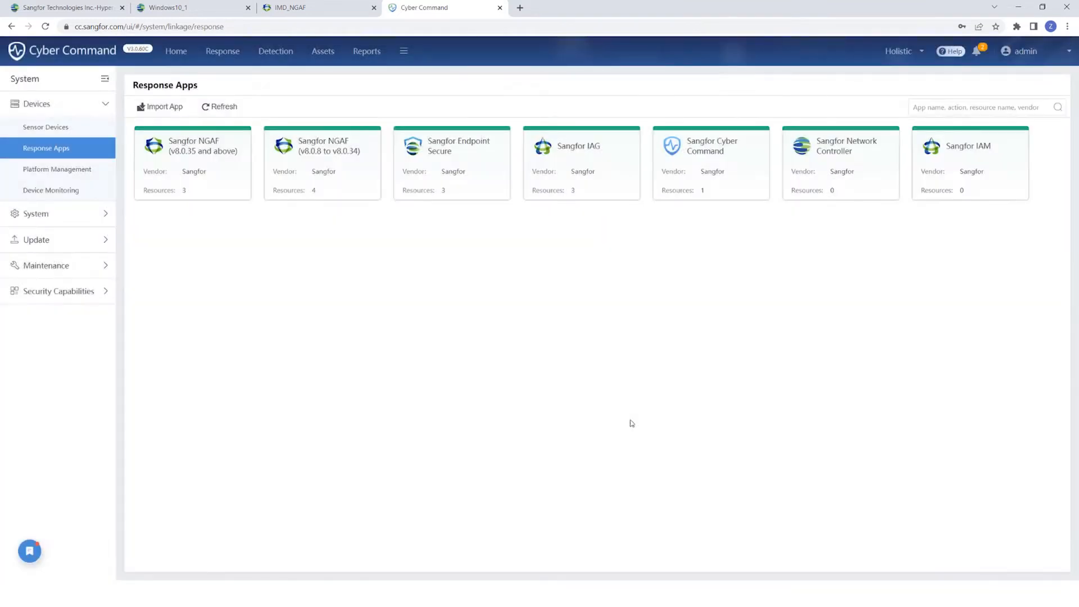
left_click(222, 51)
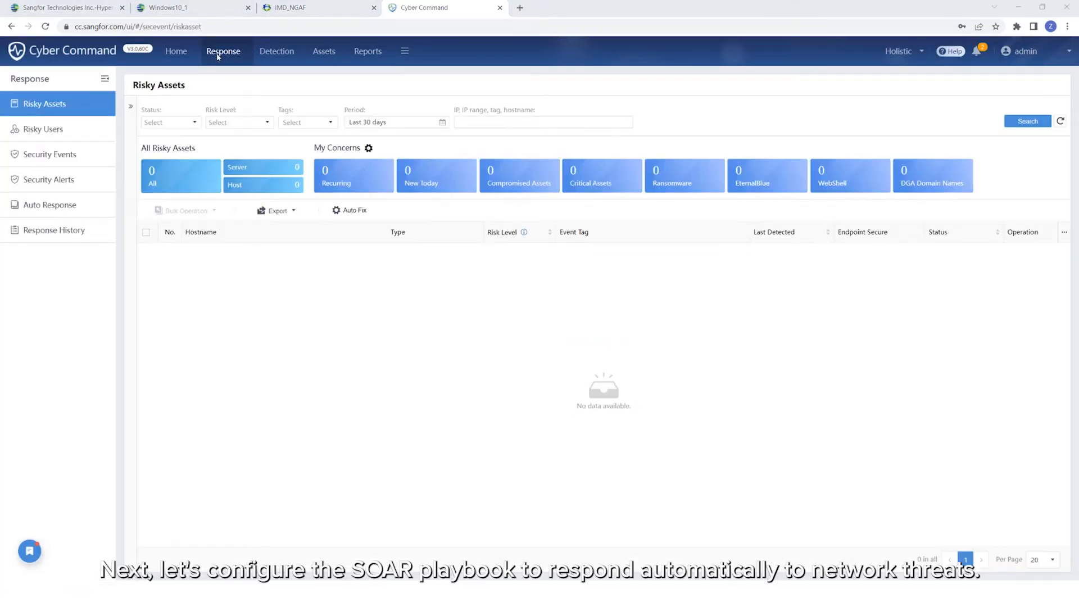
Set the Auto Response with NGAF playbook to execute automatically on its event-type condition and begin editing it
left_click(48, 205)
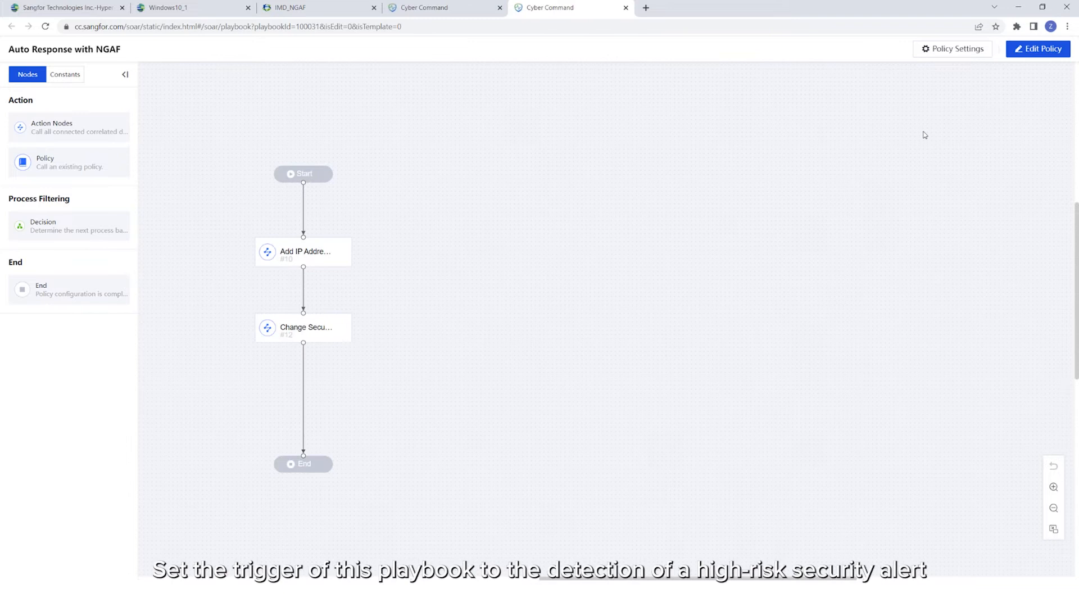
left_click(953, 49)
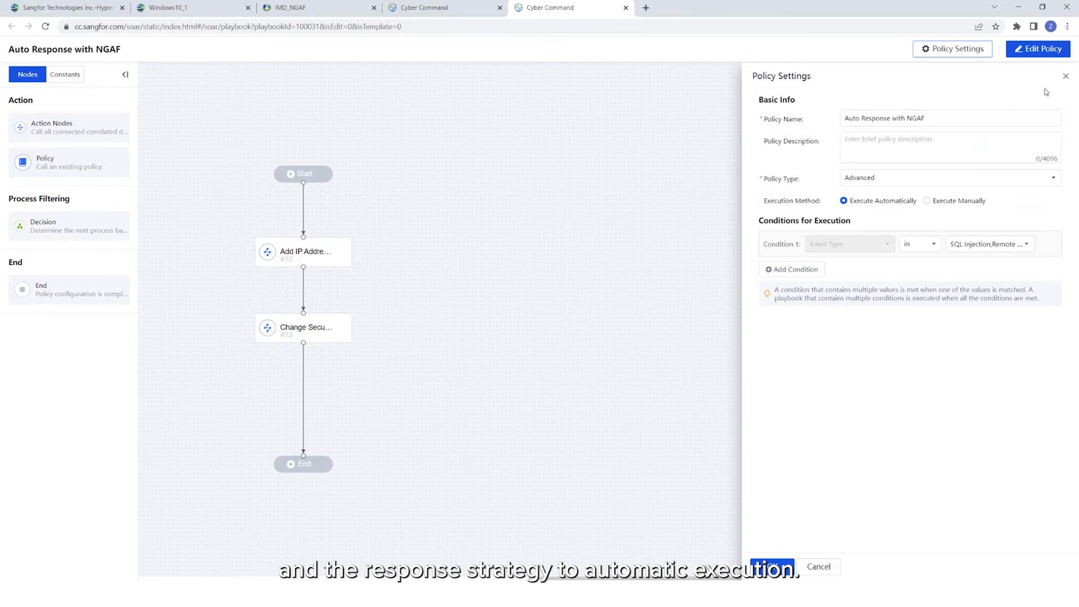
left_click(1038, 48)
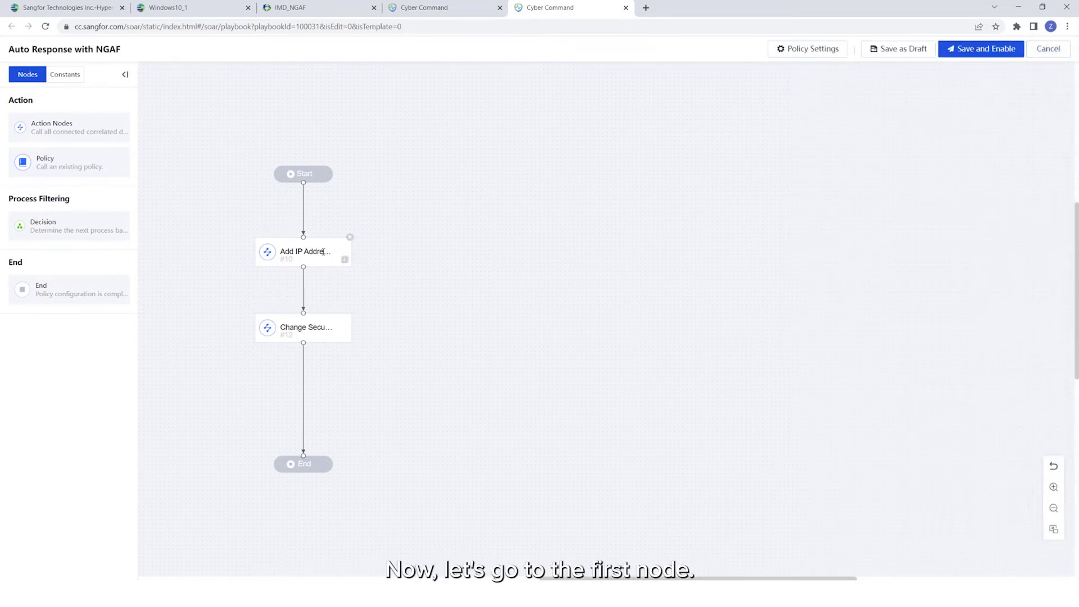
Make the Add IP Address Block node block the alert's target IP as source for 24 Hours on NGAF57 and apply
left_click(302, 251)
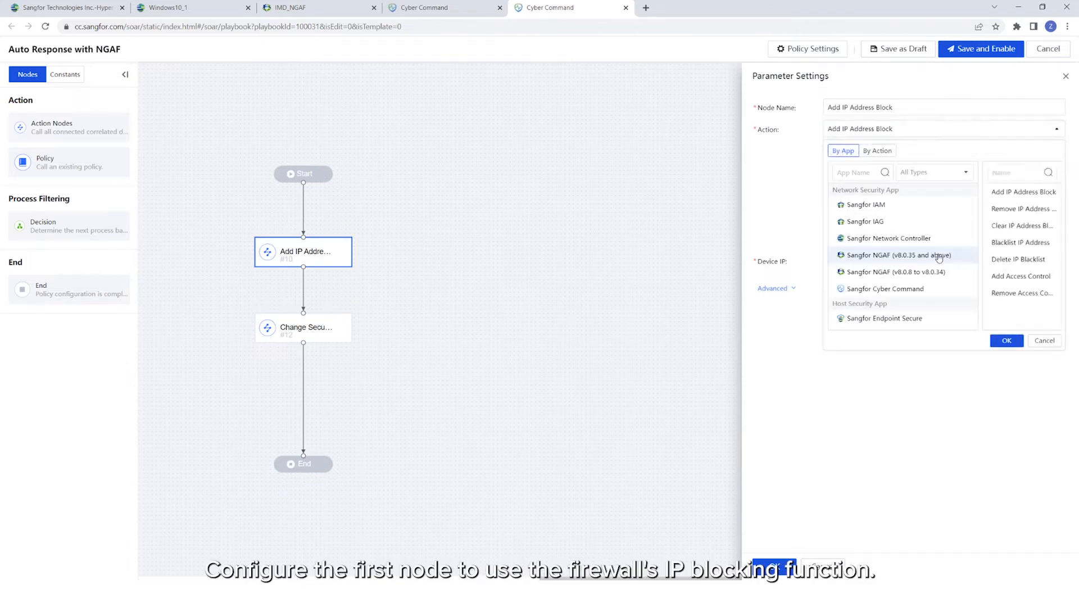
mouse_move(1023, 192)
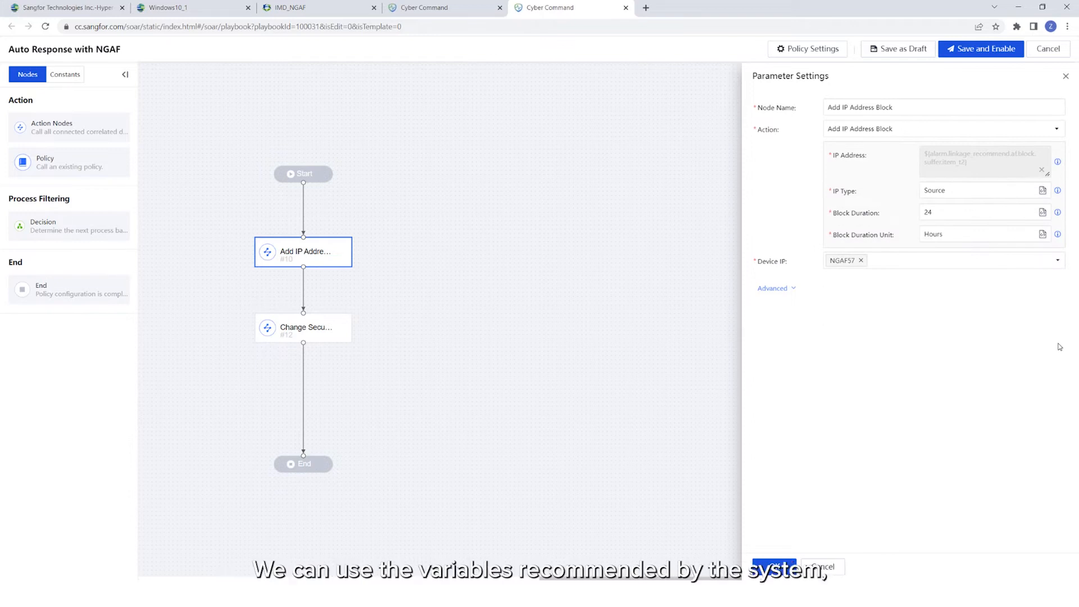
left_click(1042, 166)
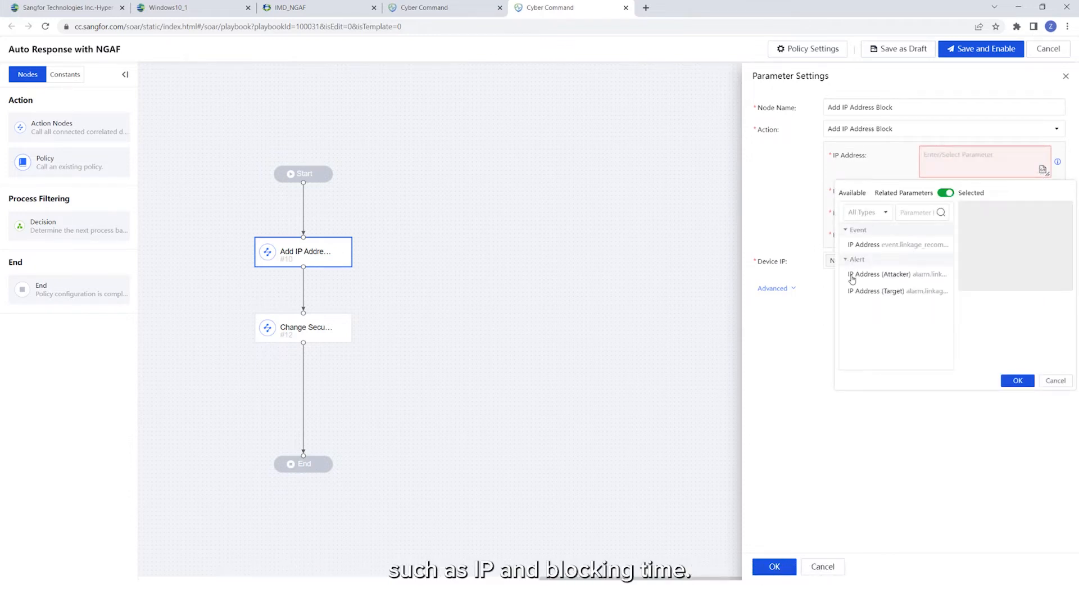
left_click(876, 290)
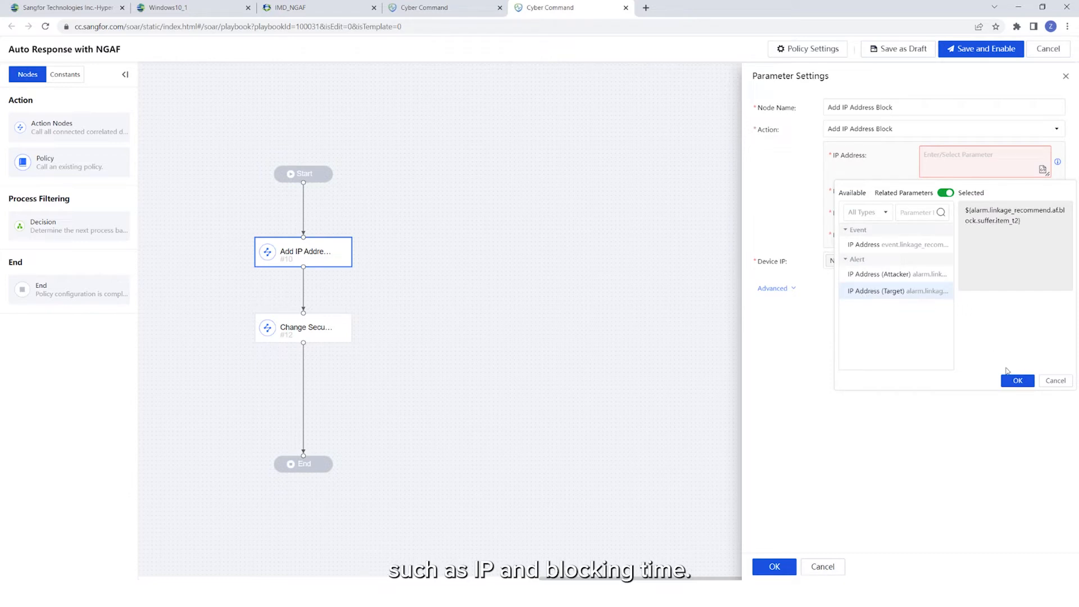
left_click(1018, 381)
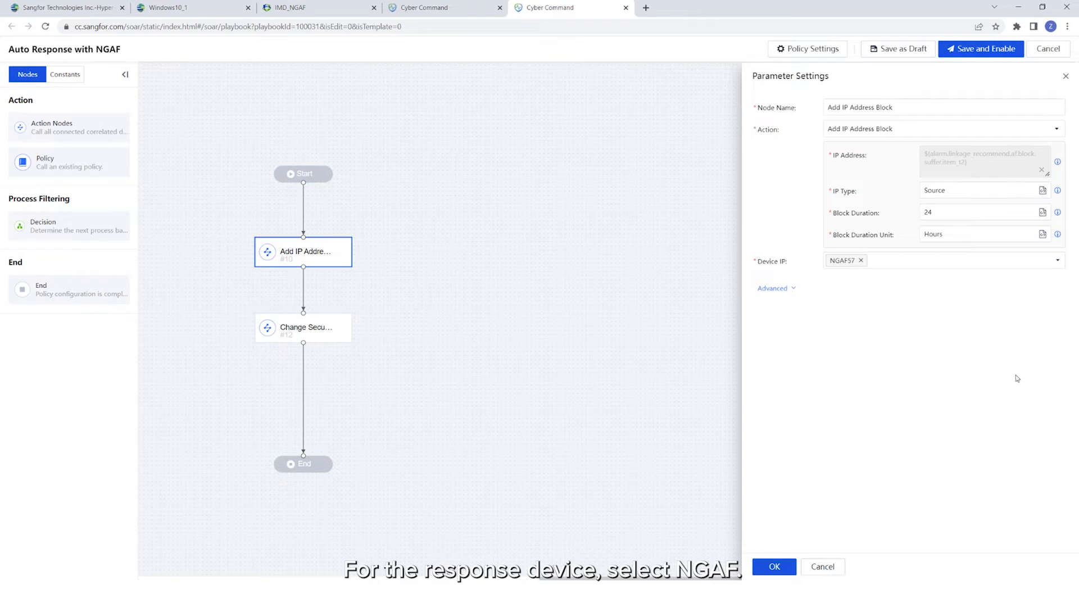
left_click(1043, 234)
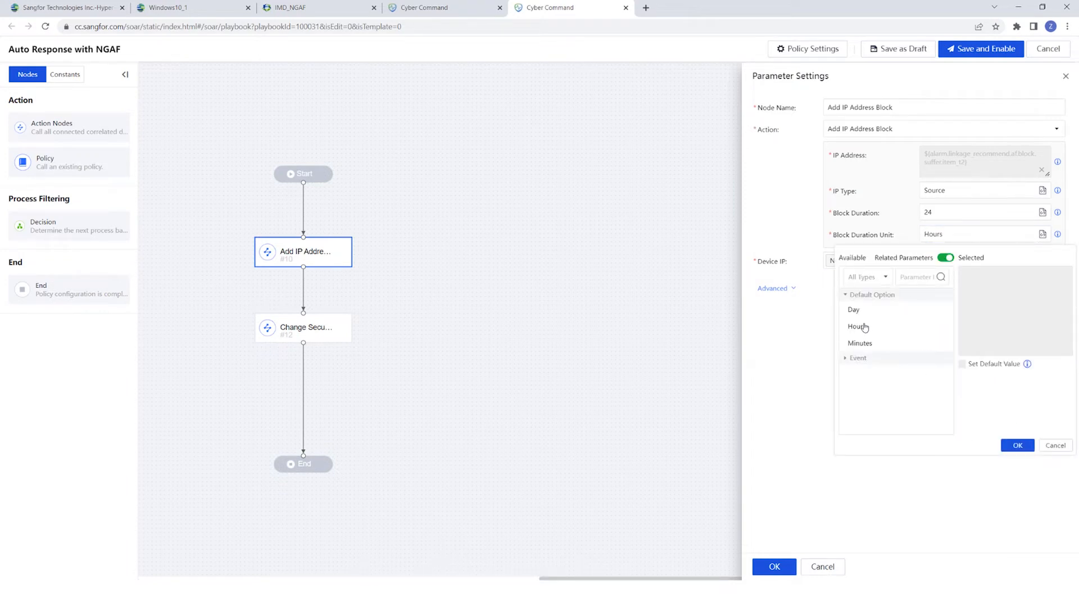
left_click(858, 326)
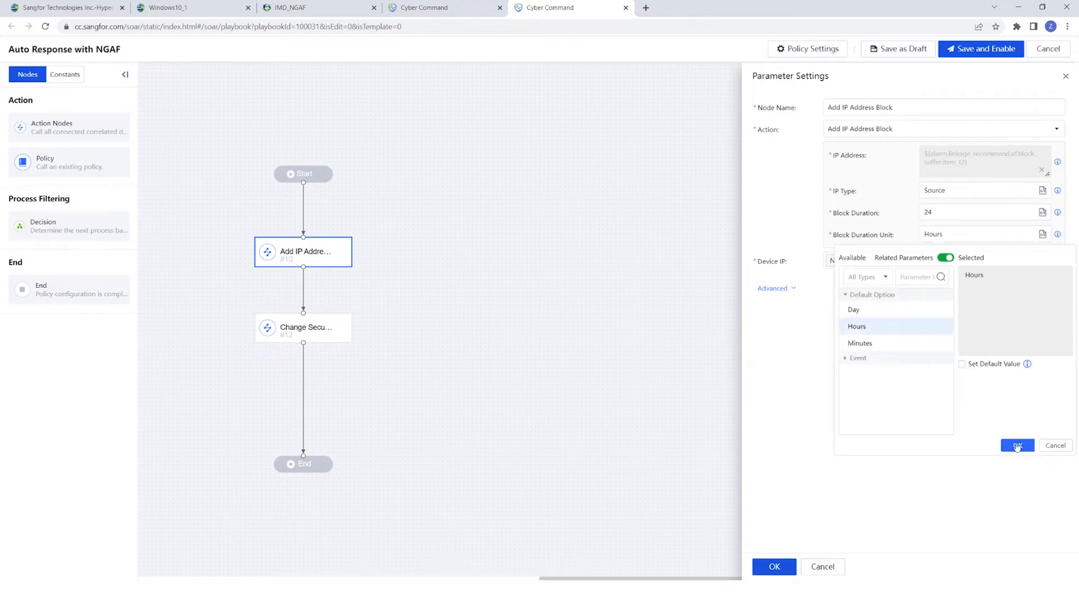
left_click(1018, 445)
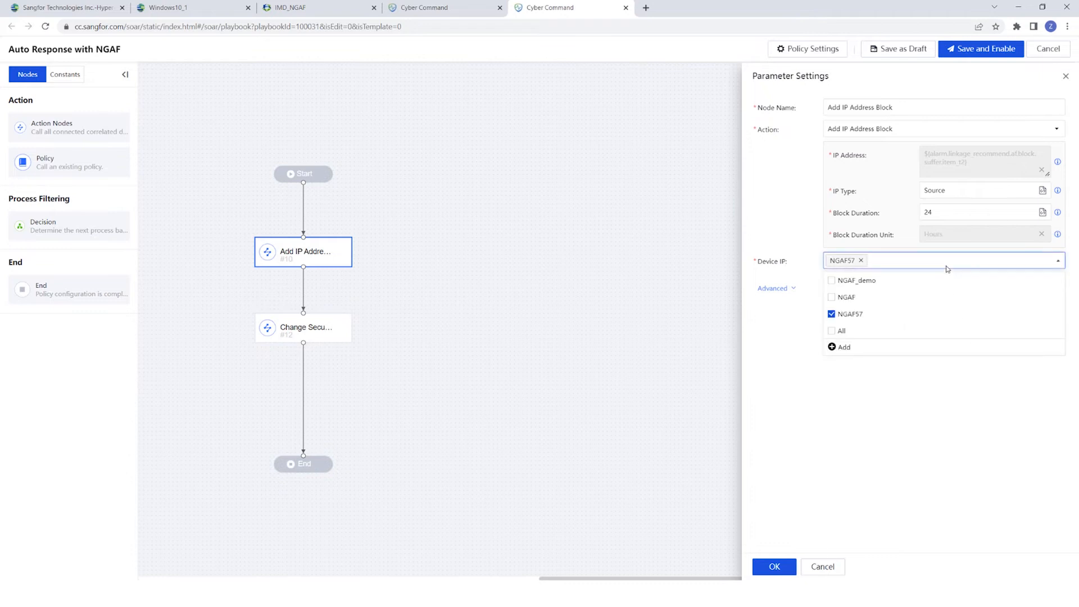
mouse_move(869, 318)
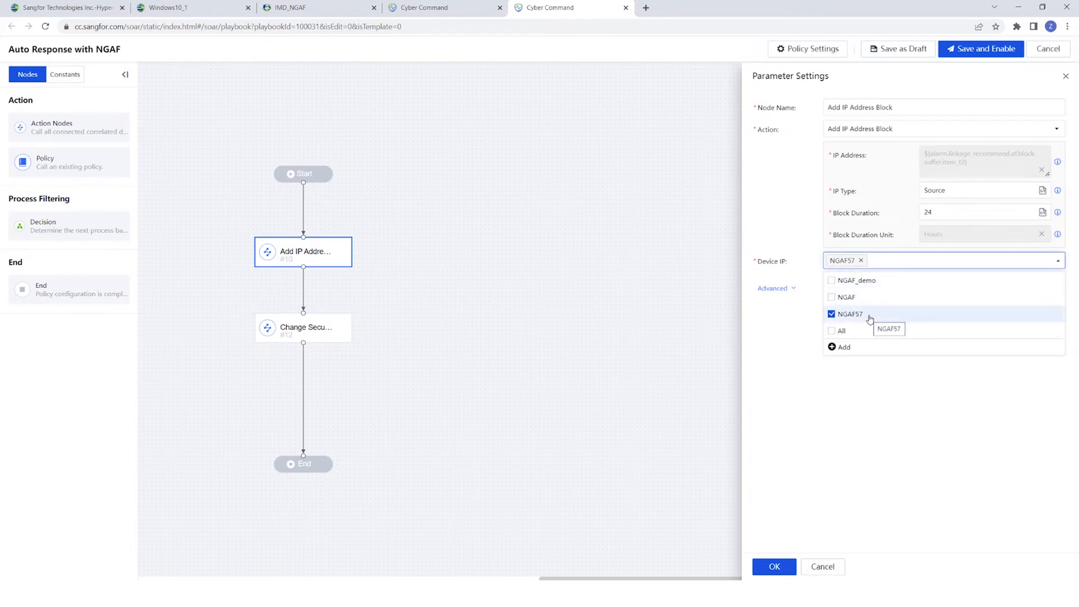
left_click(773, 567)
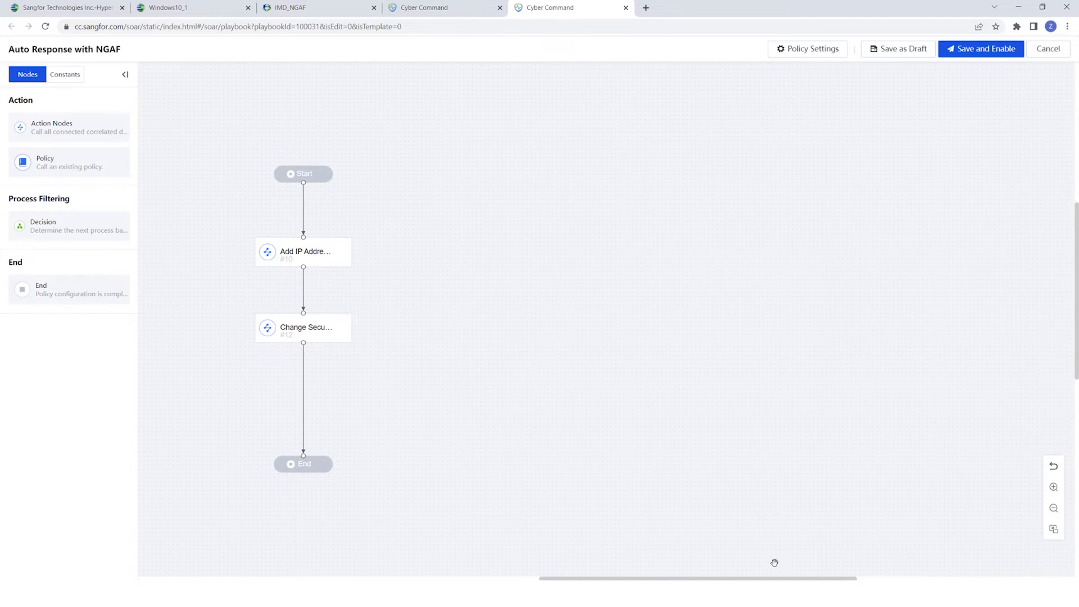
Review the Change Security Alert Status node (status Fixed on Cyber Command) and save and enable the playbook
left_click(302, 327)
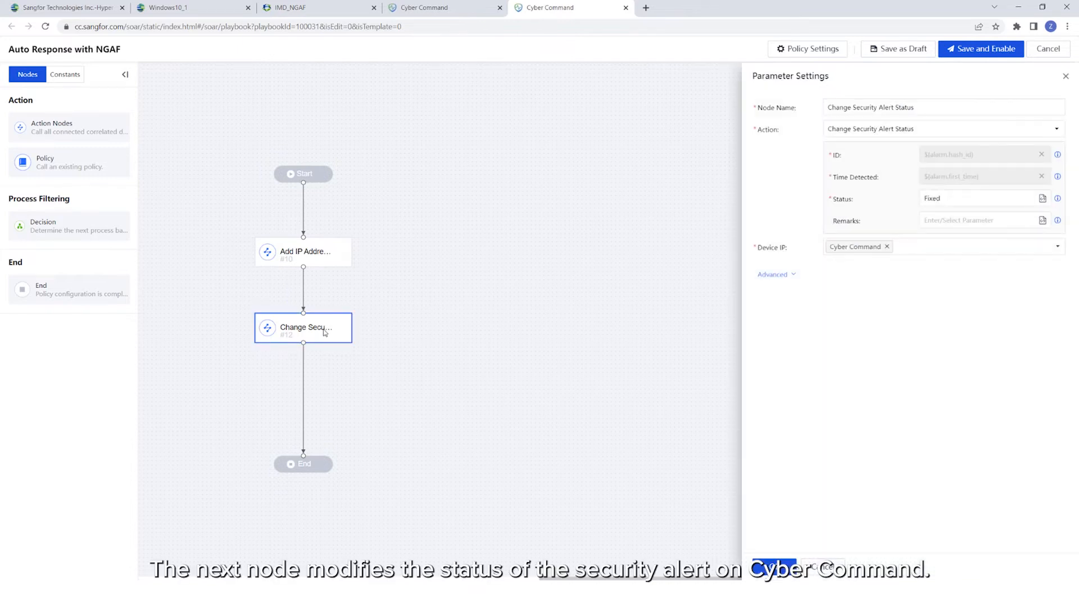
left_click(940, 128)
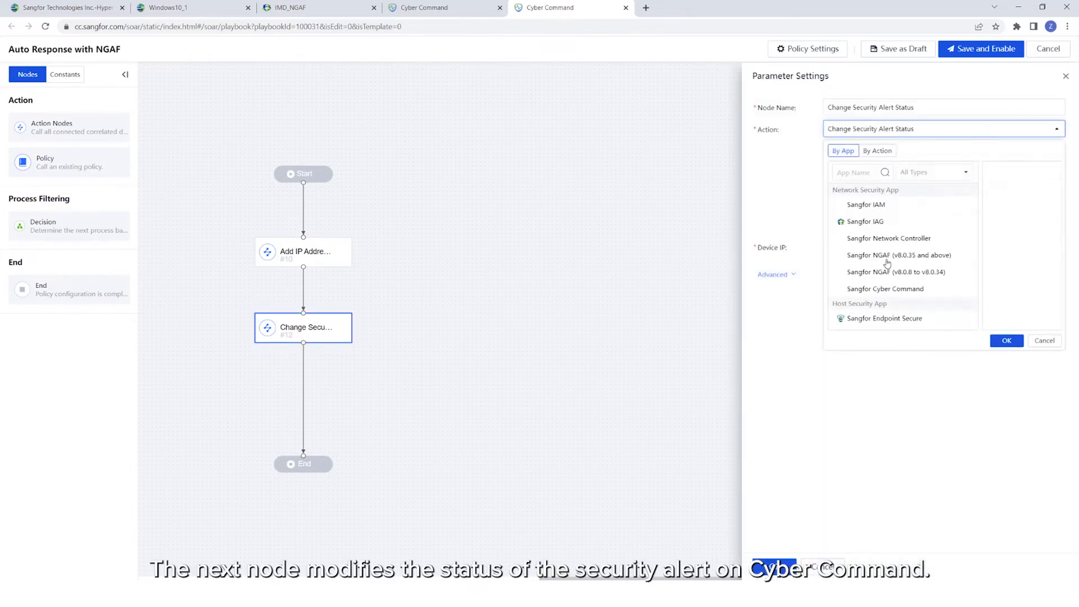
left_click(885, 289)
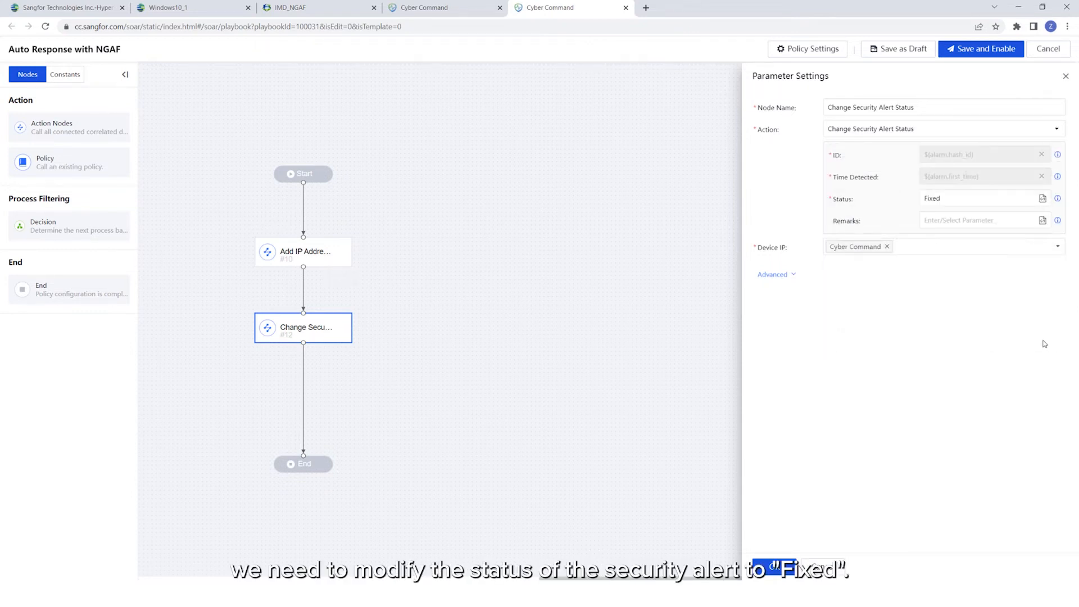
mouse_move(864, 430)
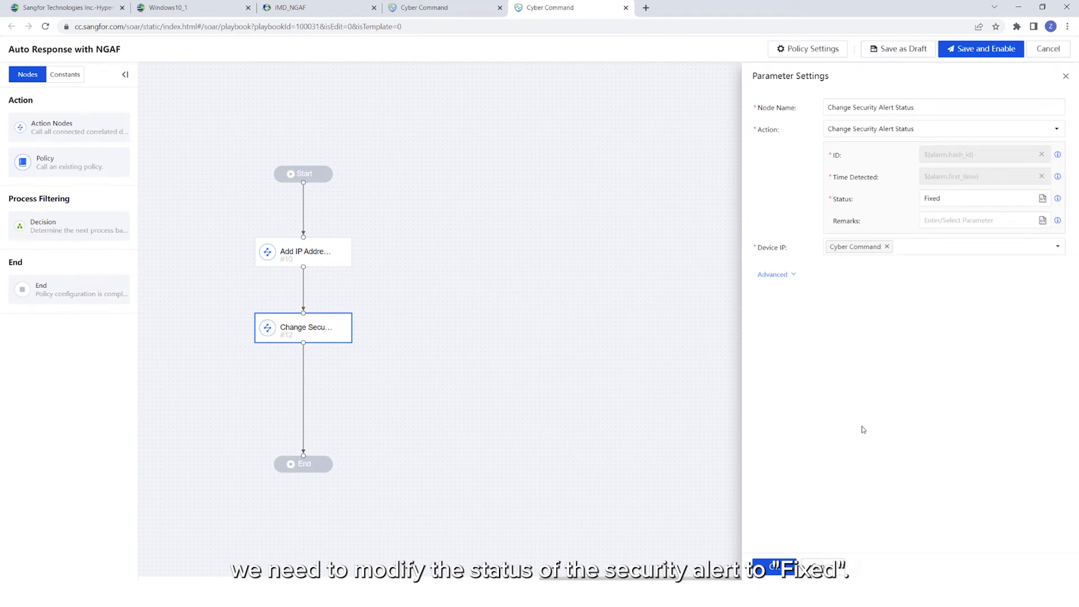
left_click(980, 48)
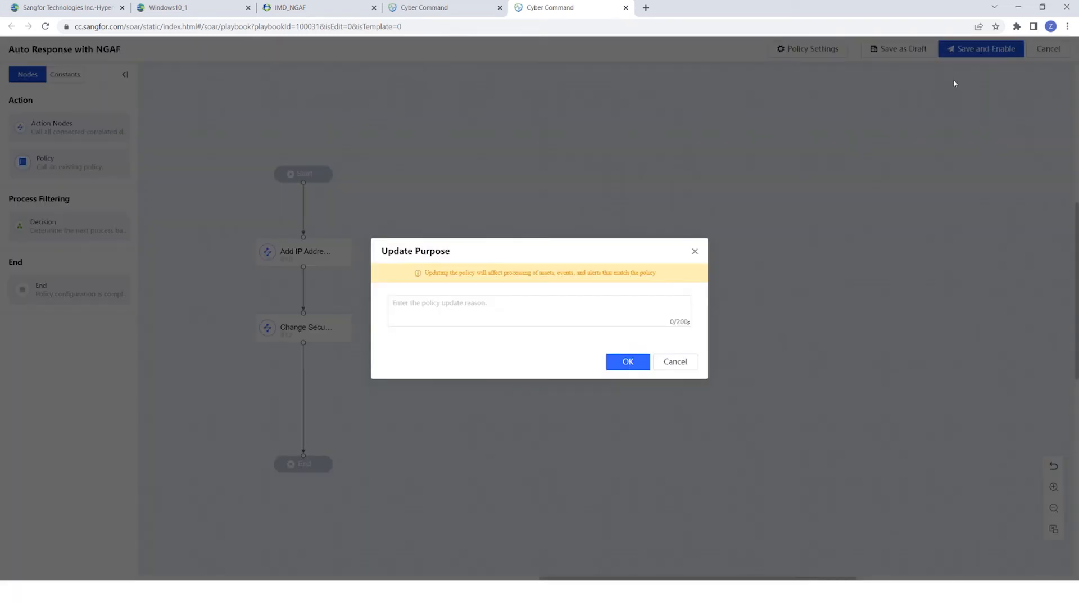
Confirm the playbook's update purpose and switch to the Windows10_1 test PC console
left_click(627, 361)
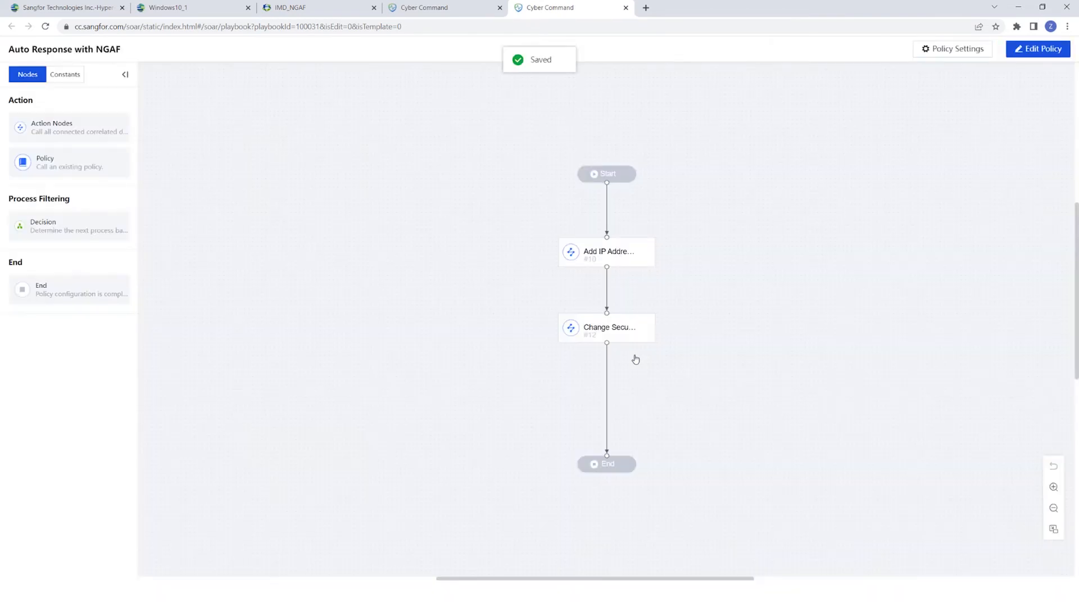
left_click(186, 8)
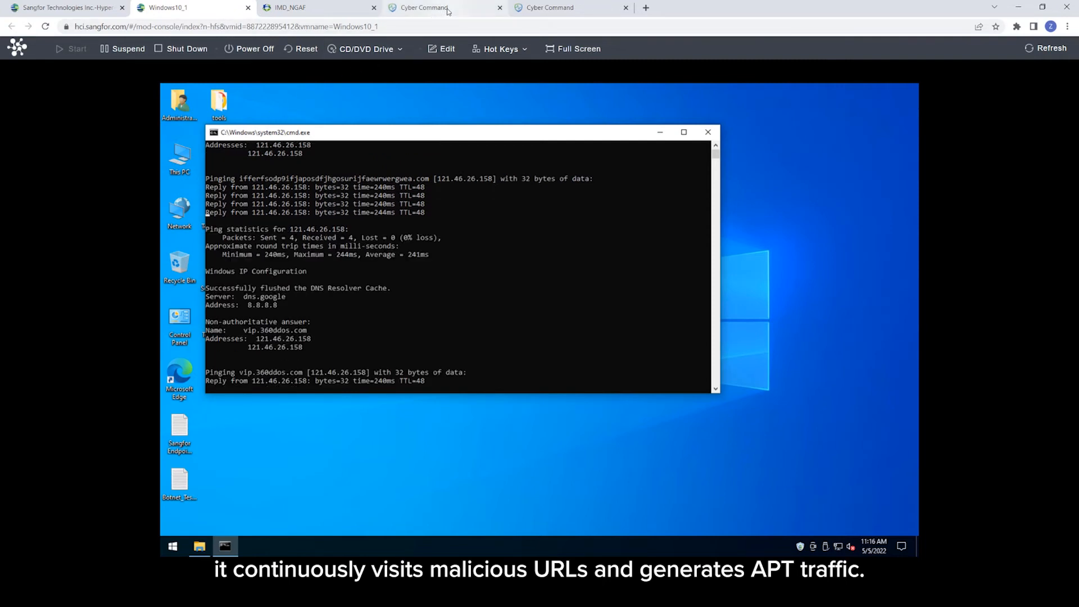
Return to Cyber Command's auto-response policy list after watching the test PC ping malicious domains
left_click(441, 8)
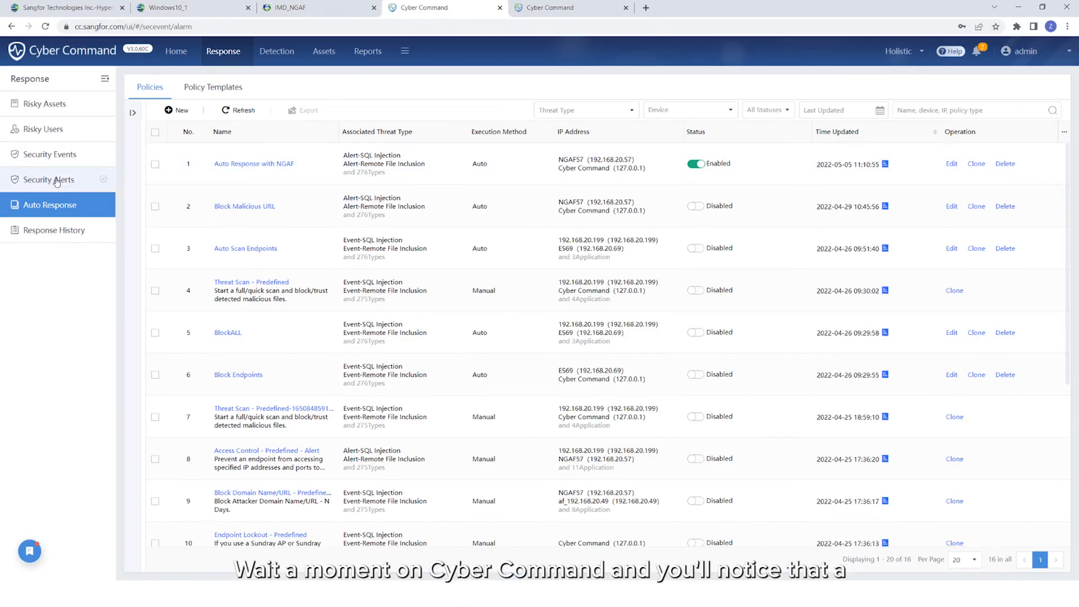
Check the Security Alerts list shows the WannaCry and PowerShell alerts as Fixed, then view Response History
left_click(48, 180)
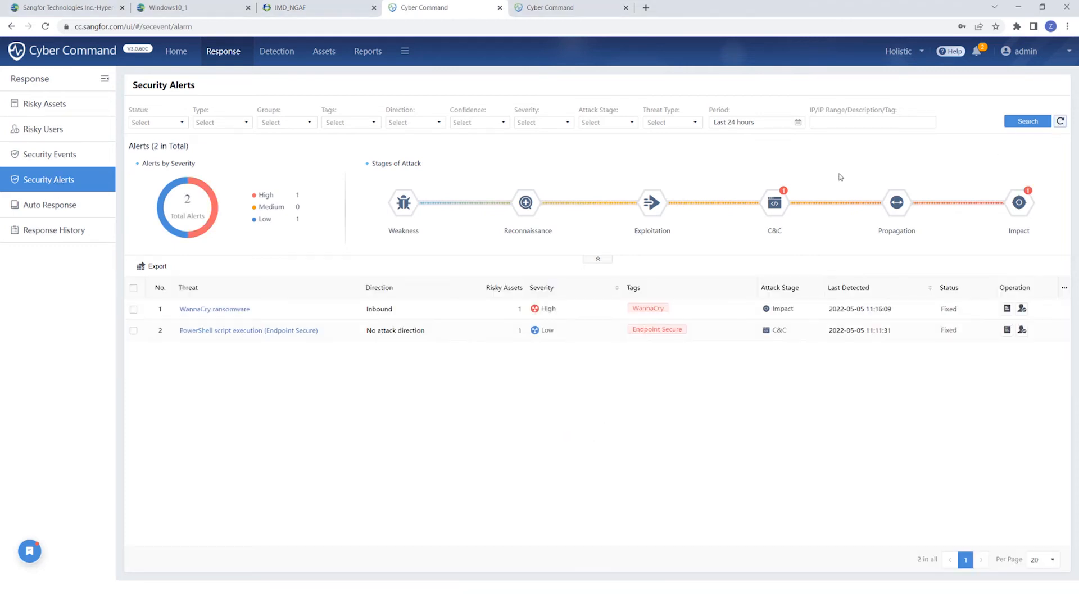
mouse_move(407, 336)
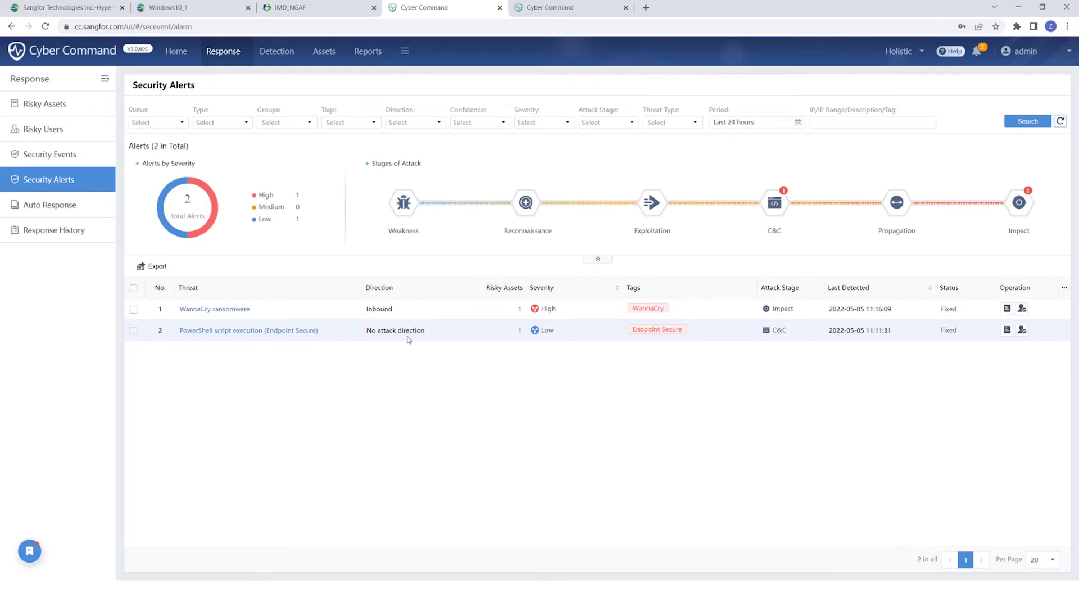
mouse_move(54, 230)
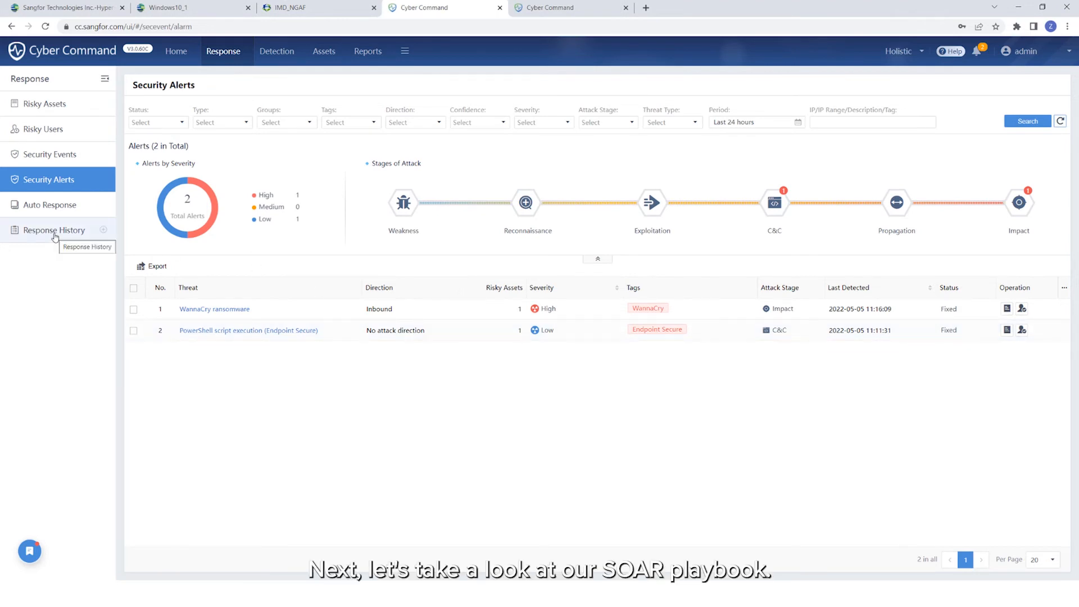
left_click(54, 230)
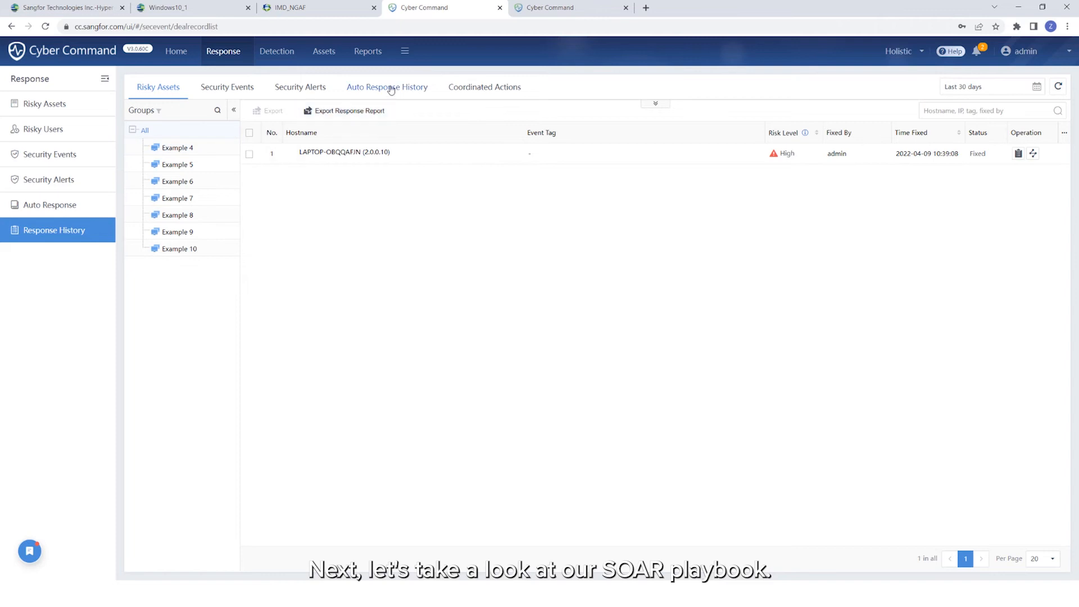
Confirm the latest run executed Change Security Alert Status and Add IP Address Block, then move to the NGAF console
left_click(387, 86)
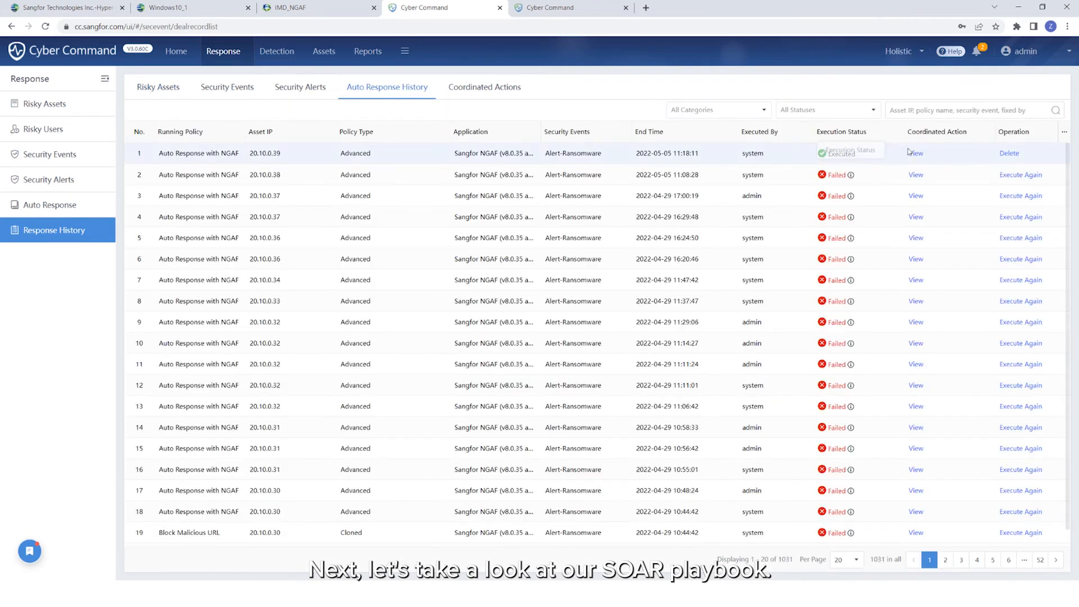
left_click(484, 87)
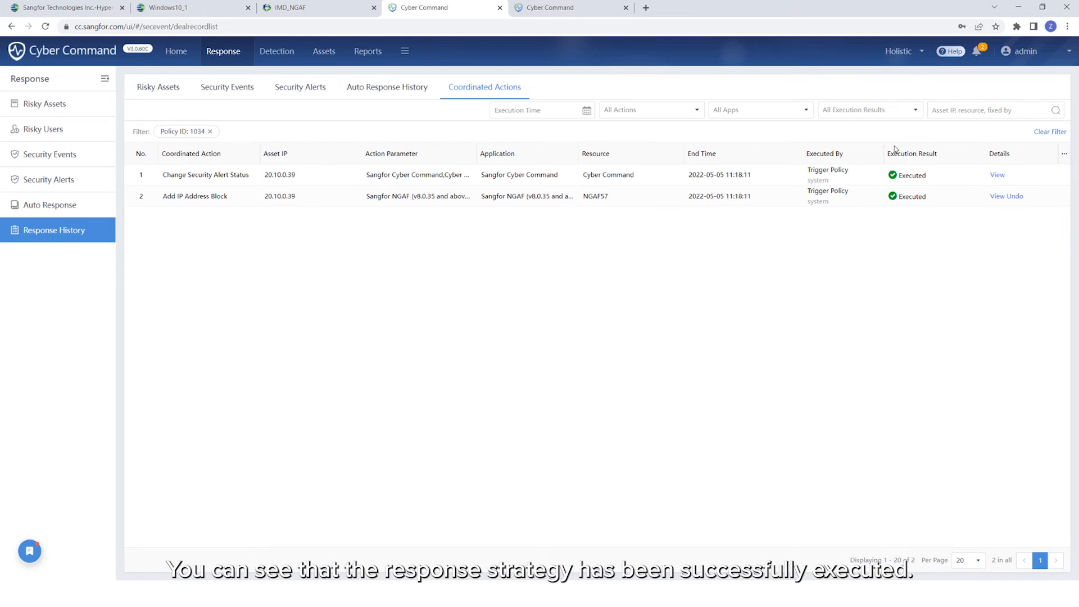
mouse_move(418, 196)
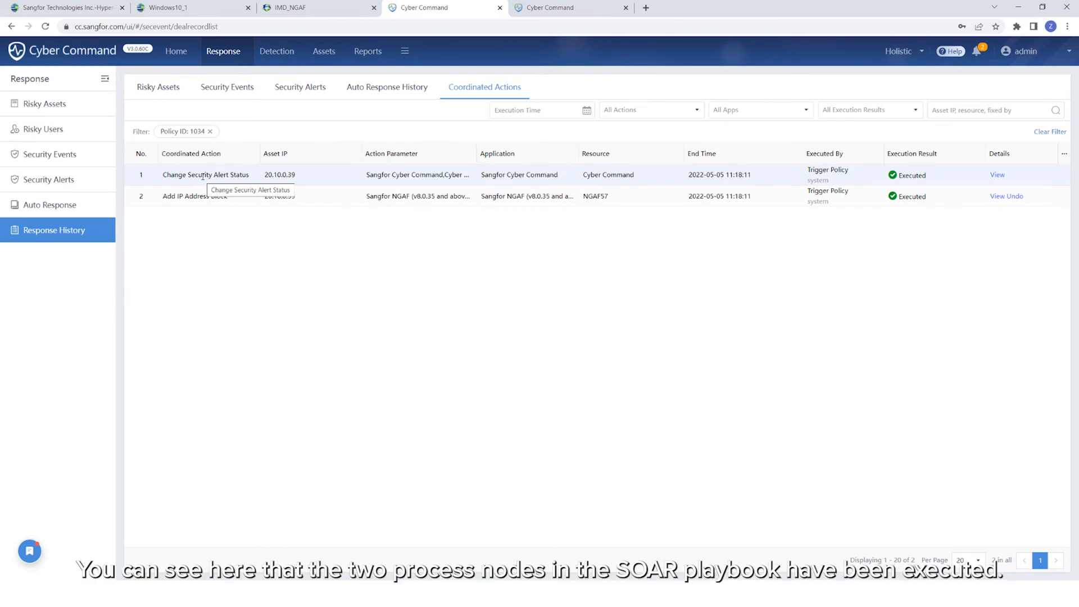
mouse_move(265, 60)
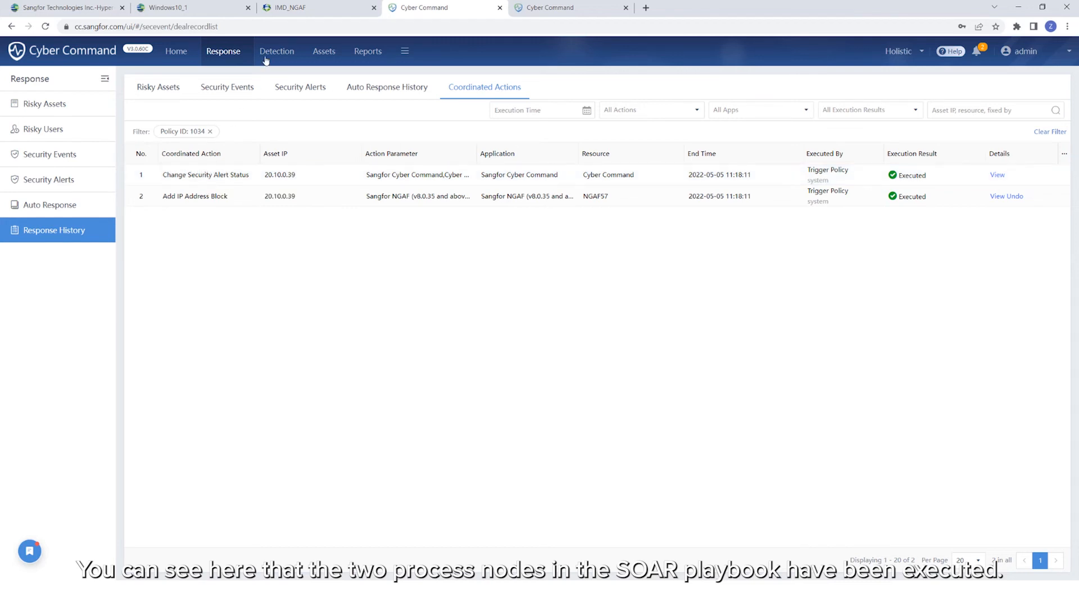
left_click(295, 8)
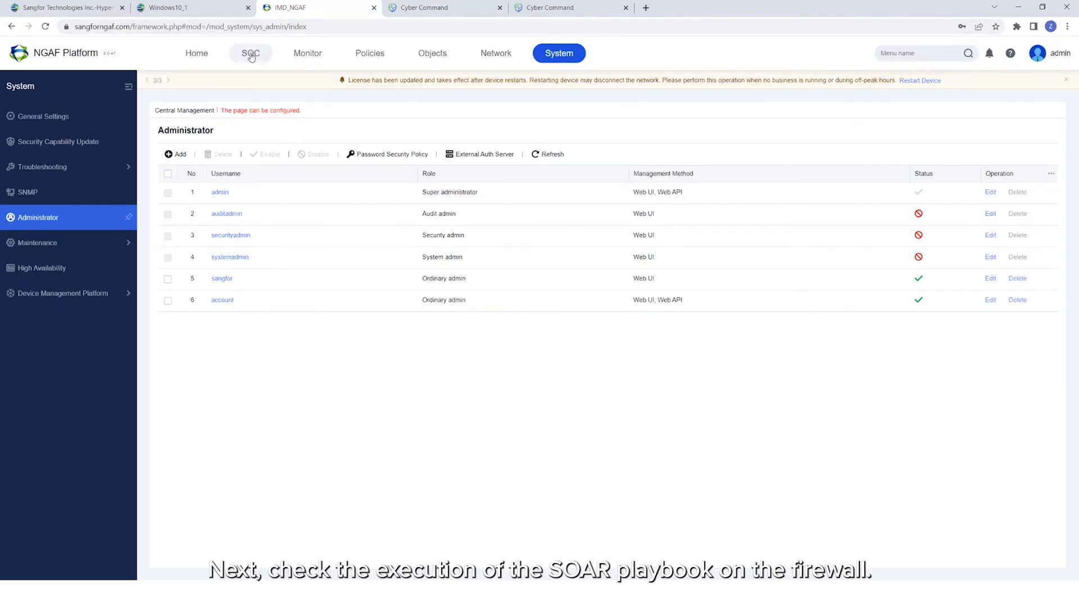
Verify 20.10.0.39 is in the NGAF temporary blacklist for 1 day, then return to the test PC console
left_click(249, 53)
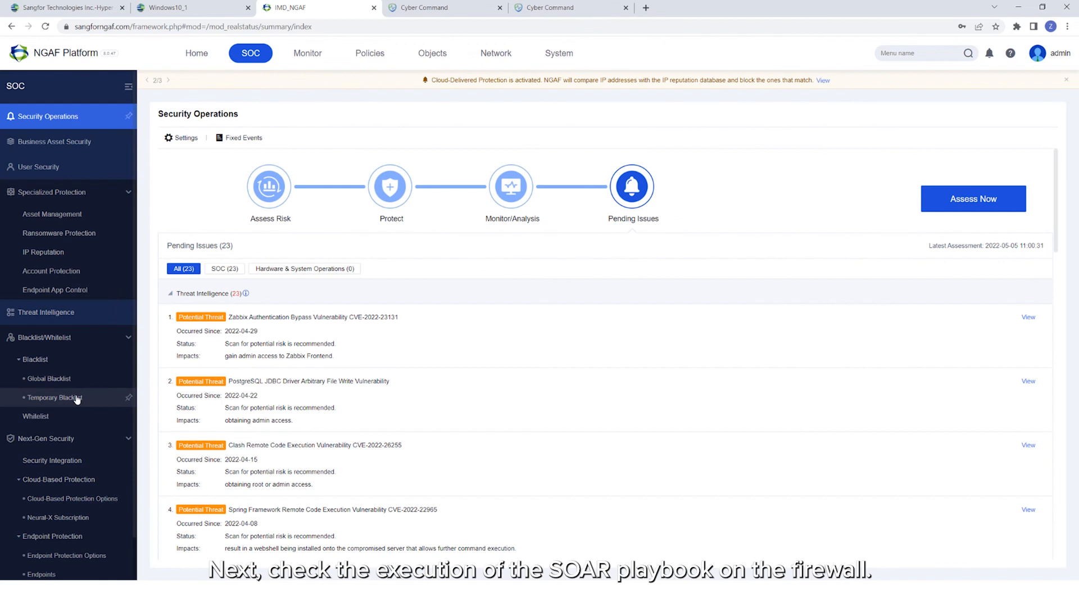
left_click(55, 397)
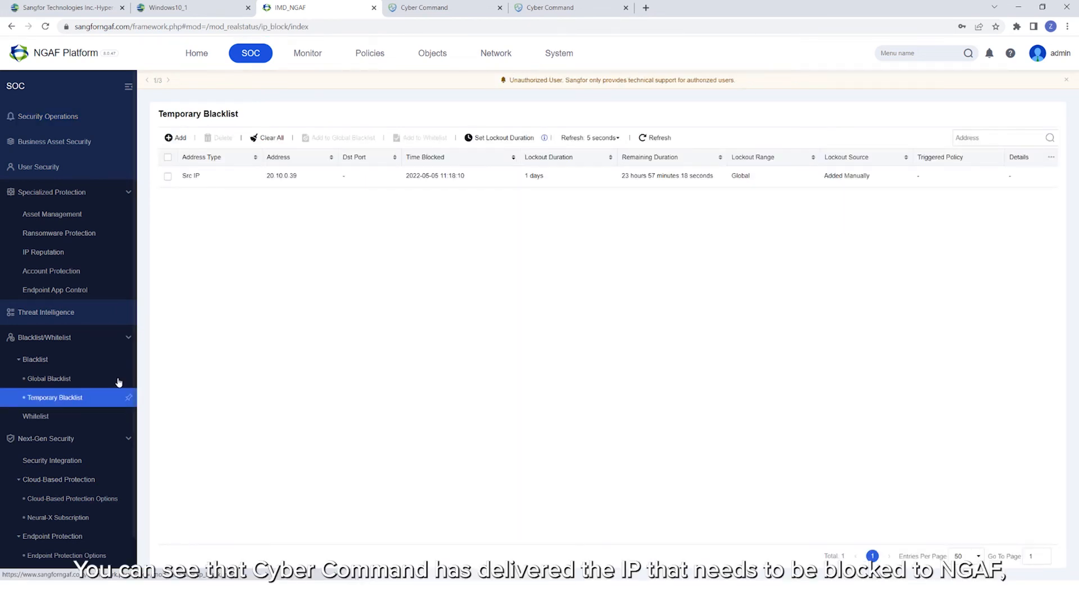
mouse_move(643, 175)
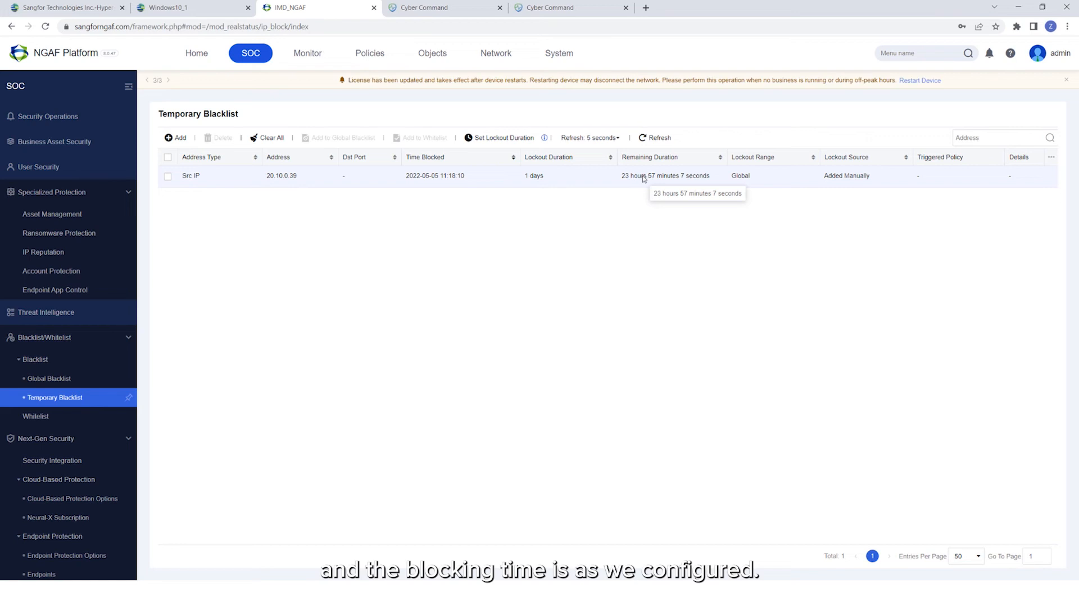
left_click(168, 8)
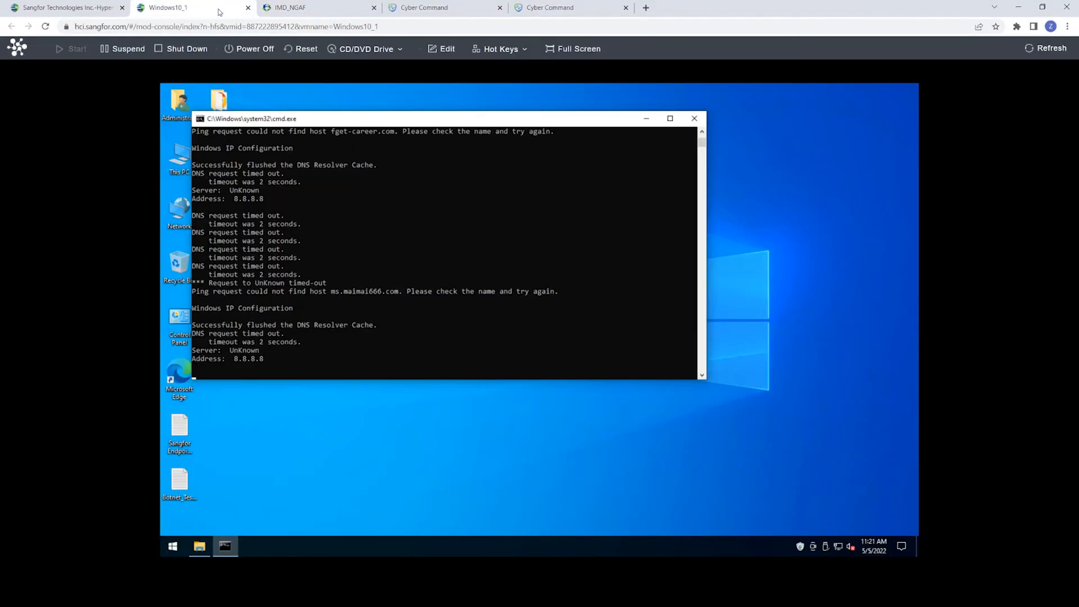
Confirm the test PC's pings fail and Edge reports no connection, then return to Cyber Command's Security Alerts
scroll("down", 3)
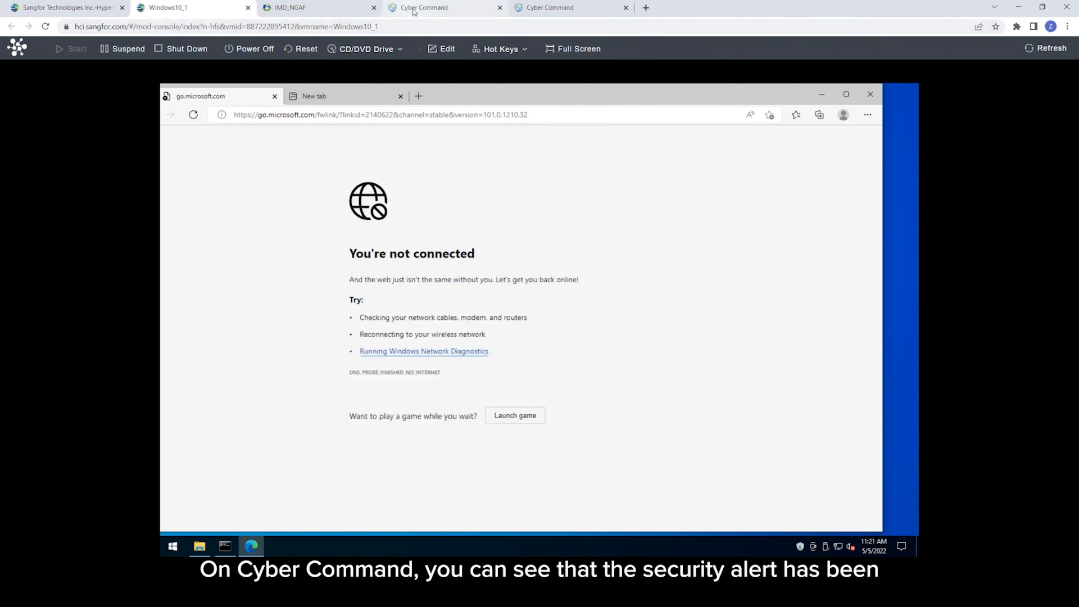
left_click(422, 8)
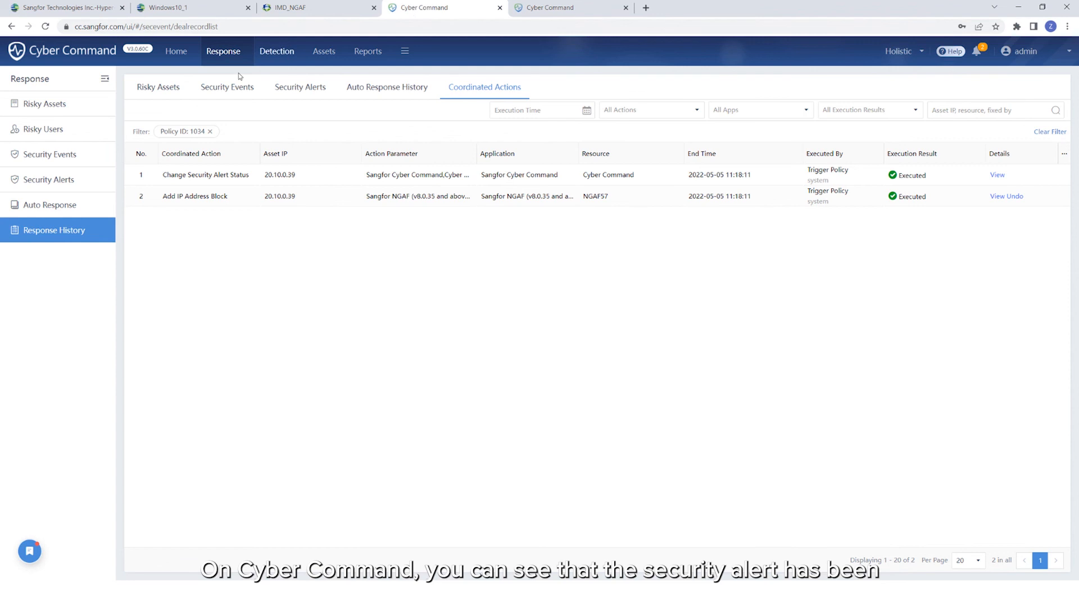
left_click(48, 180)
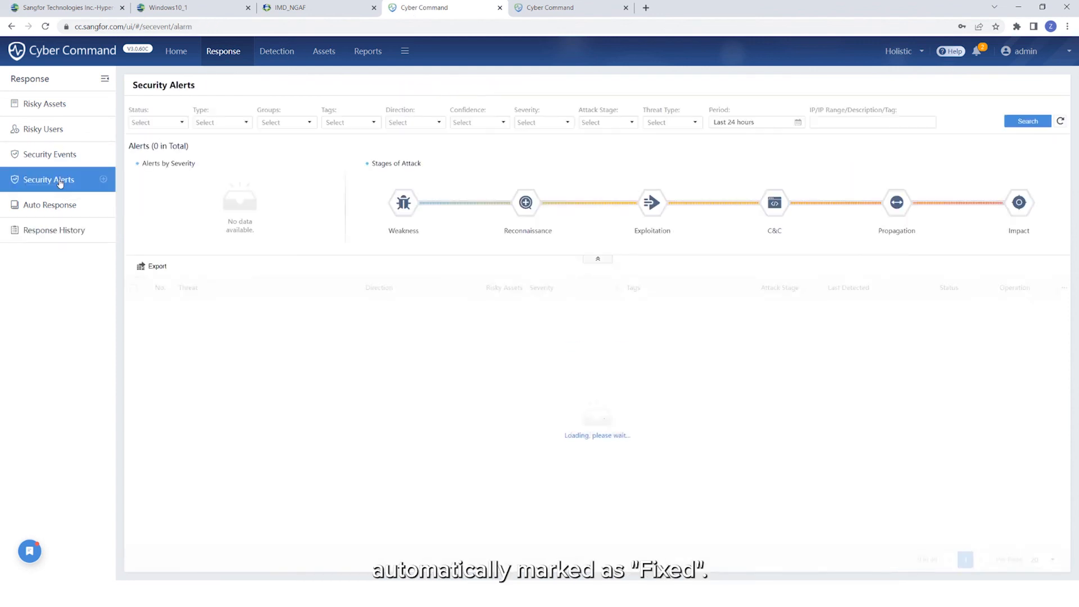